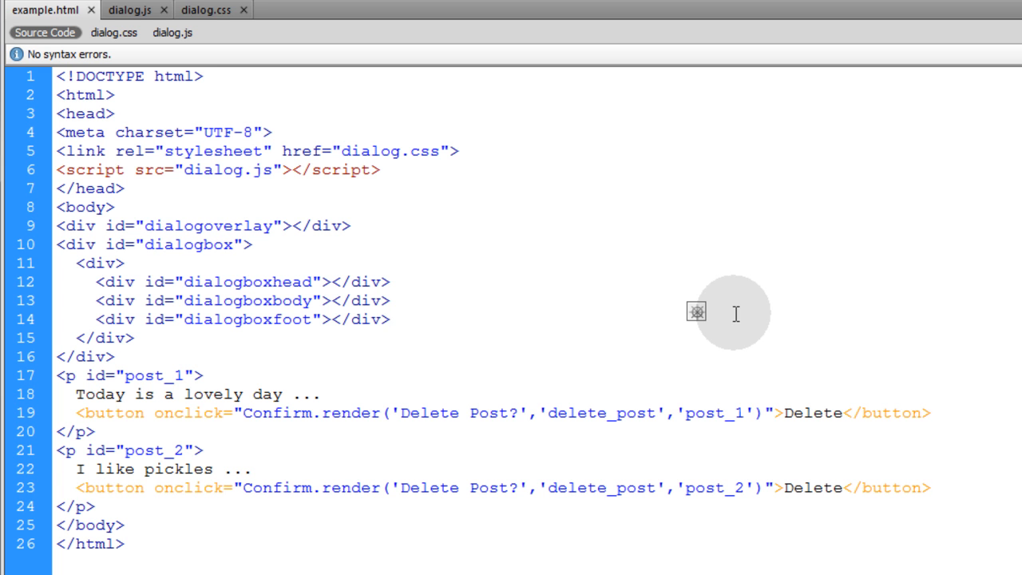
Step: Delete the two post paragraphs and their Delete buttons from example.html
{"action": "left_click", "coordinate": [383, 319]}
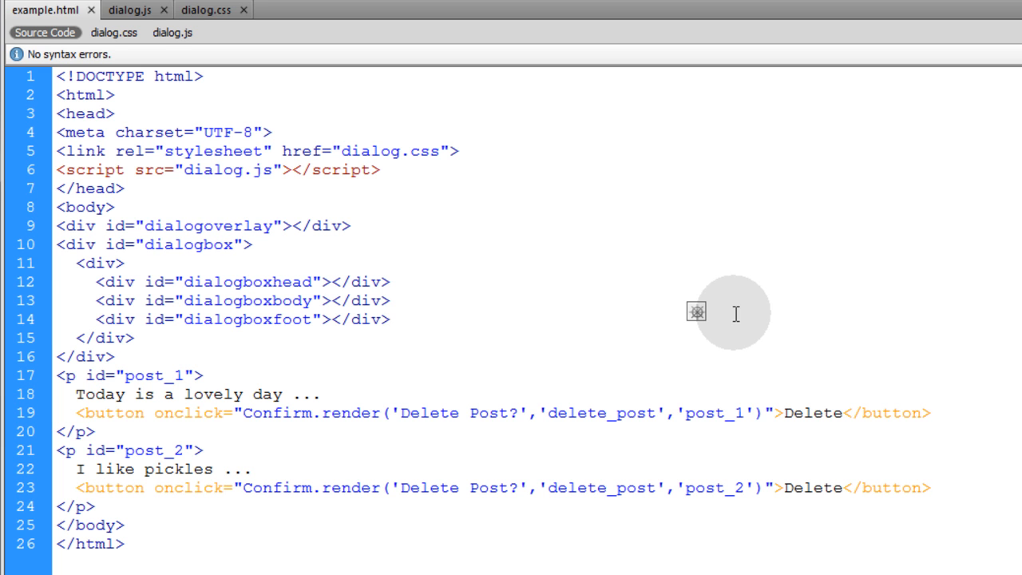
{"action": "left_click", "coordinate": [390, 319]}
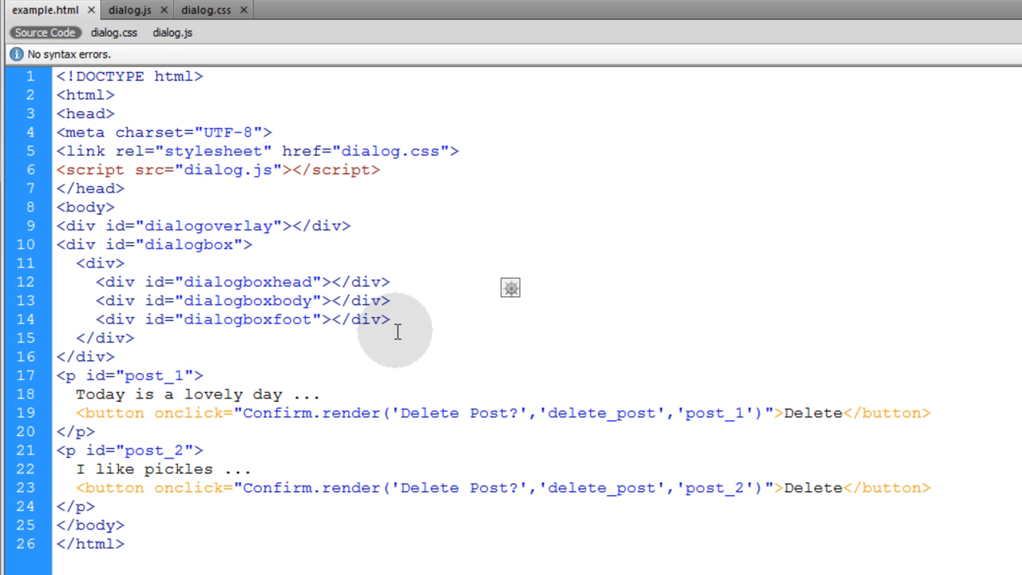
{"action": "left_click", "coordinate": [390, 281]}
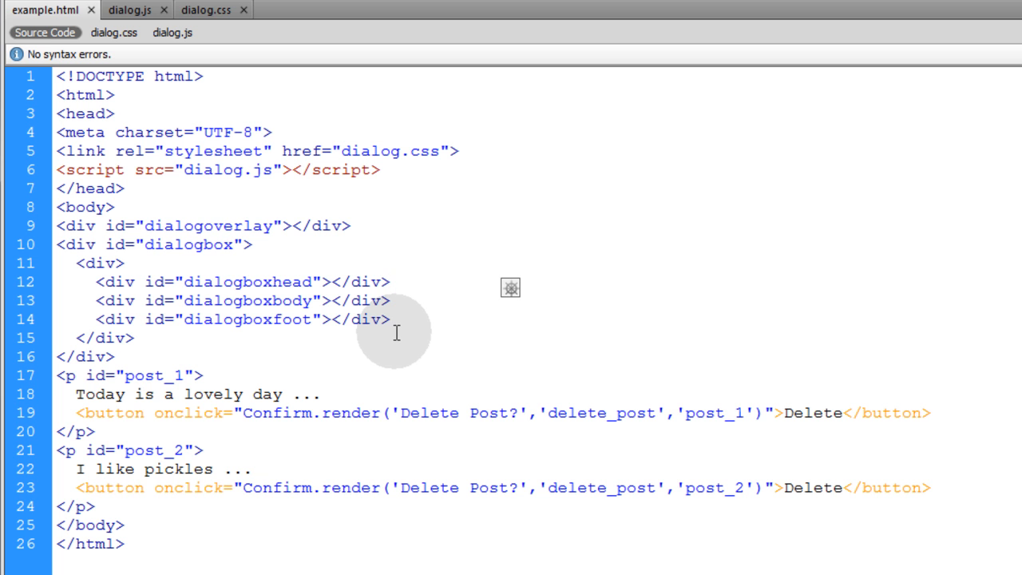
{"action": "left_click", "coordinate": [391, 281]}
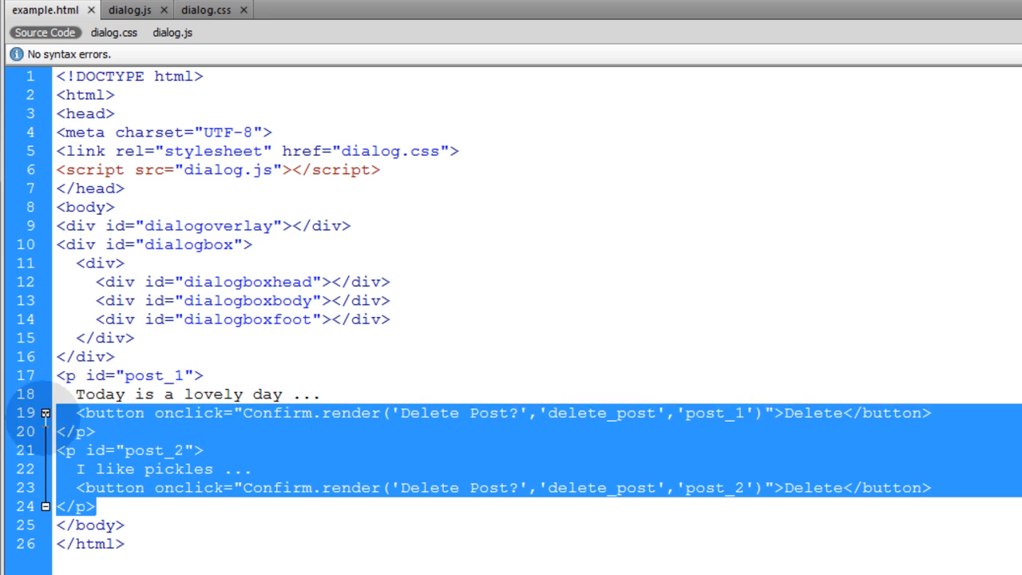
{"action": "key", "text": "Delete"}
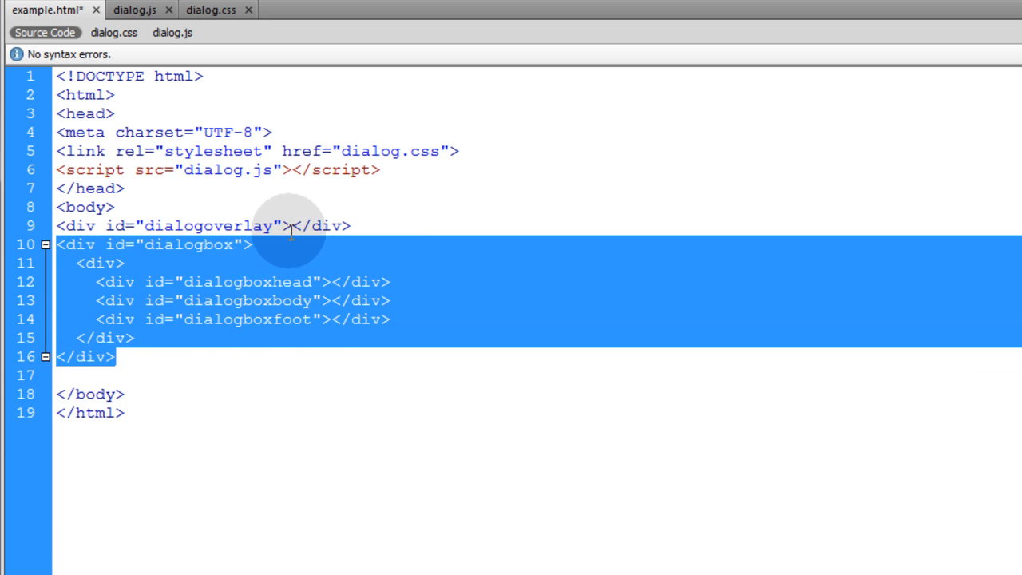
Step: Point out the dialogoverlay div and the dialog.js script include, then view dialog.js
{"action": "left_click", "coordinate": [203, 226]}
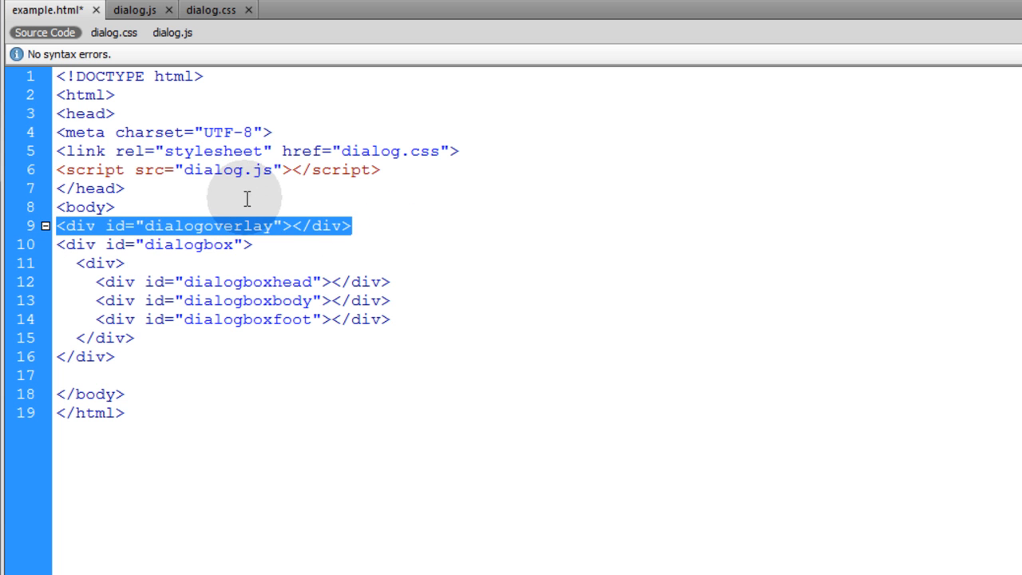
{"action": "left_click", "coordinate": [120, 151]}
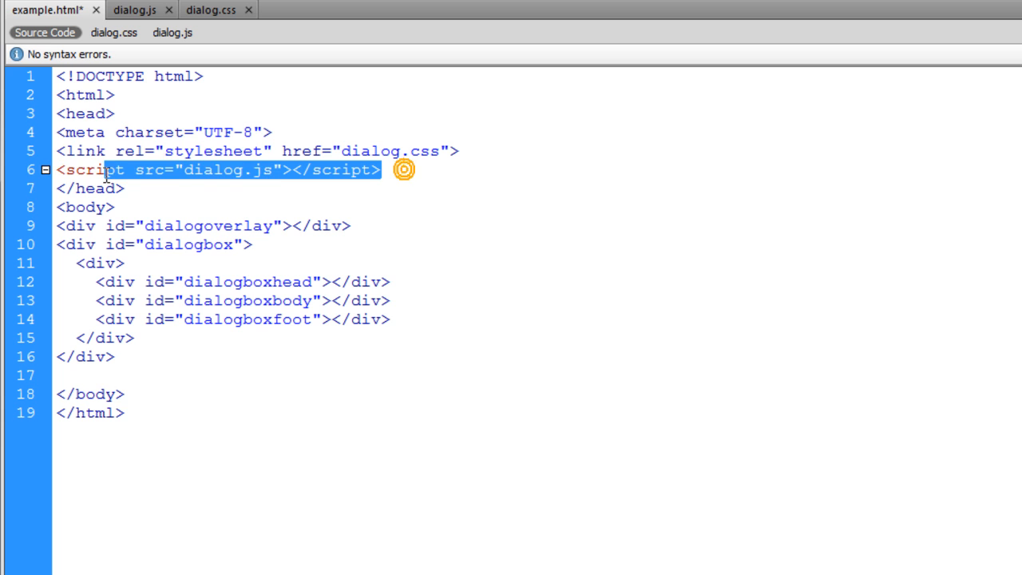
{"action": "left_click", "coordinate": [132, 9]}
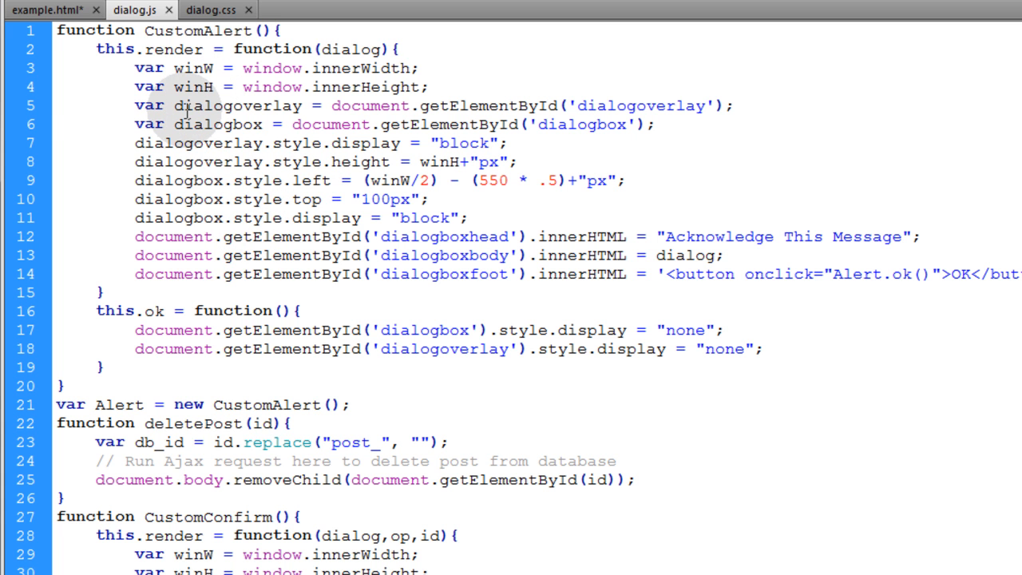
Step: Scroll dialog.js to the CustomPrompt function, then return to example.html
{"action": "scroll", "scroll_direction": "down", "scroll_amount": 3}
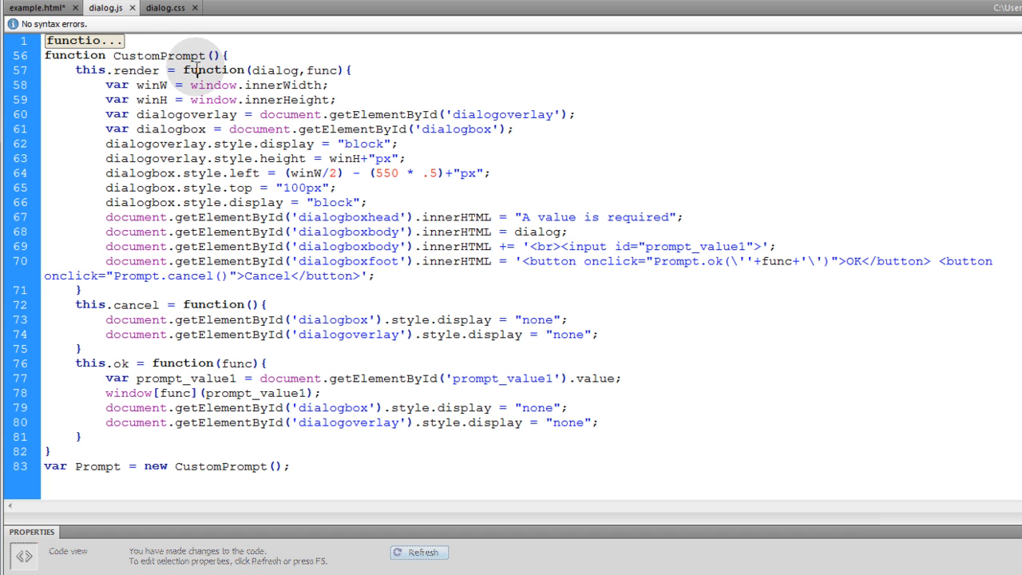
{"action": "left_click", "coordinate": [38, 7]}
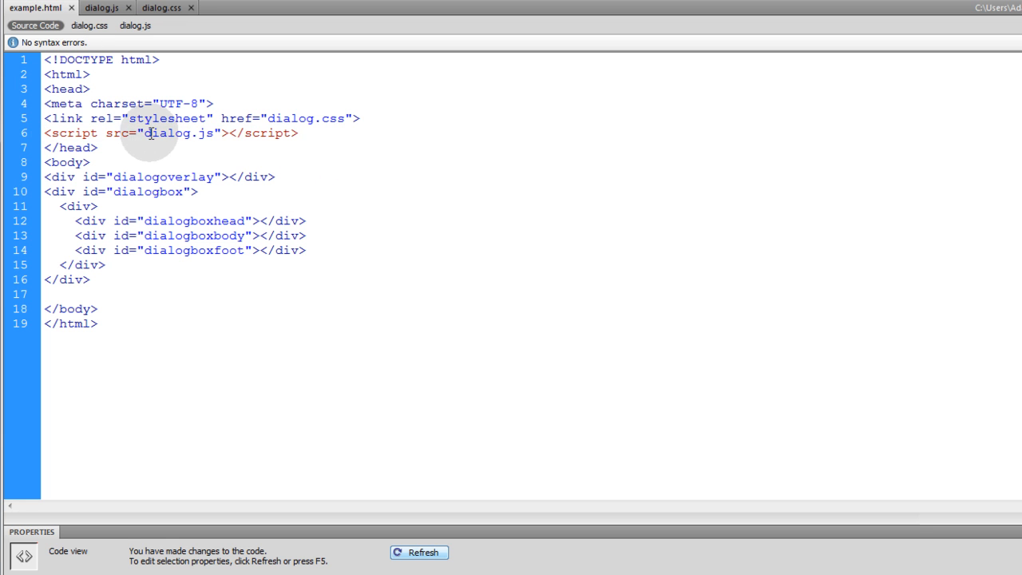
Step: Add a 'status' Default Text heading and a Change Text button calling Prompt.render with 'changeText'
{"action": "double_click", "coordinate": [177, 133]}
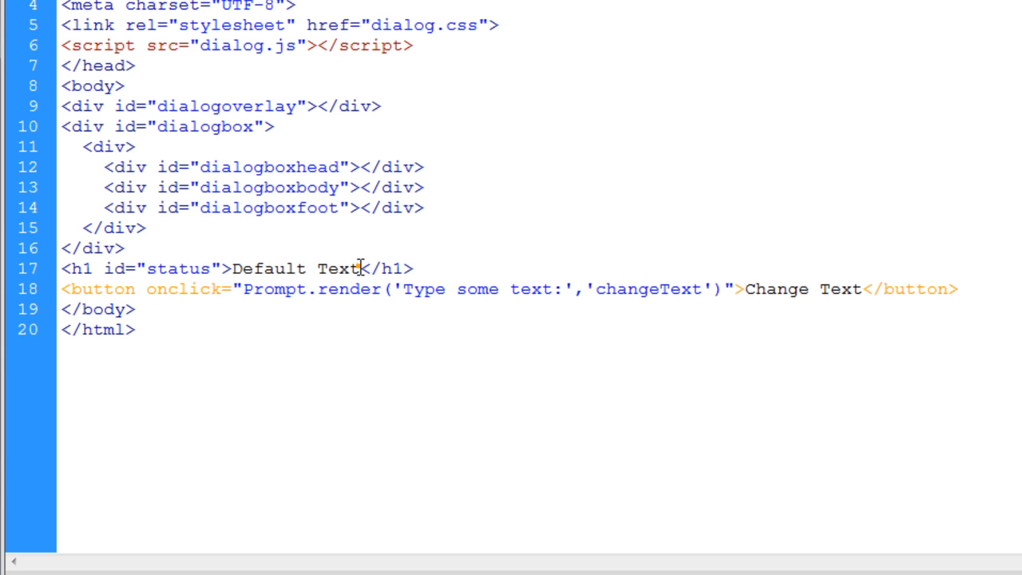
{"action": "double_click", "coordinate": [295, 268]}
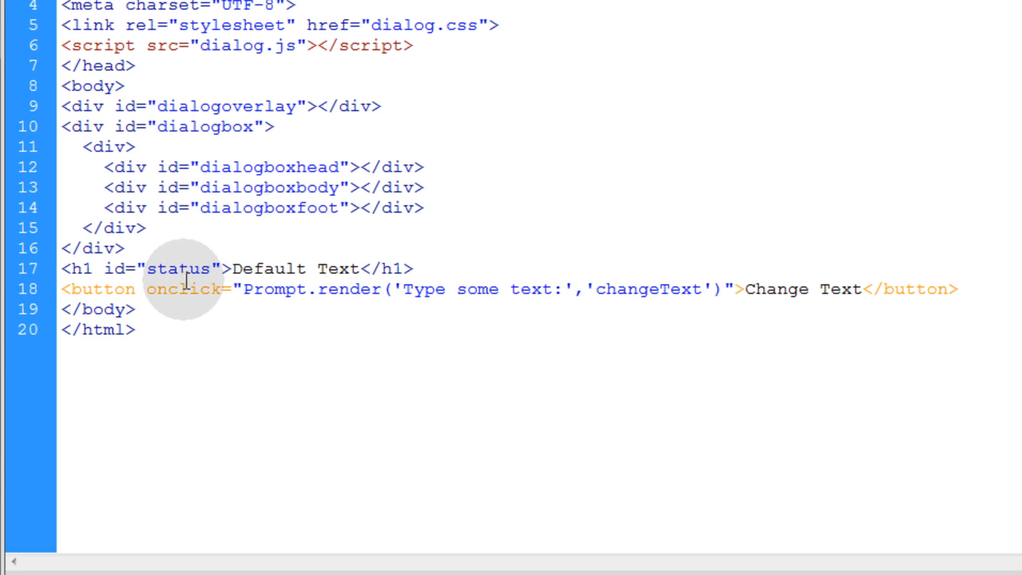
{"action": "double_click", "coordinate": [184, 288]}
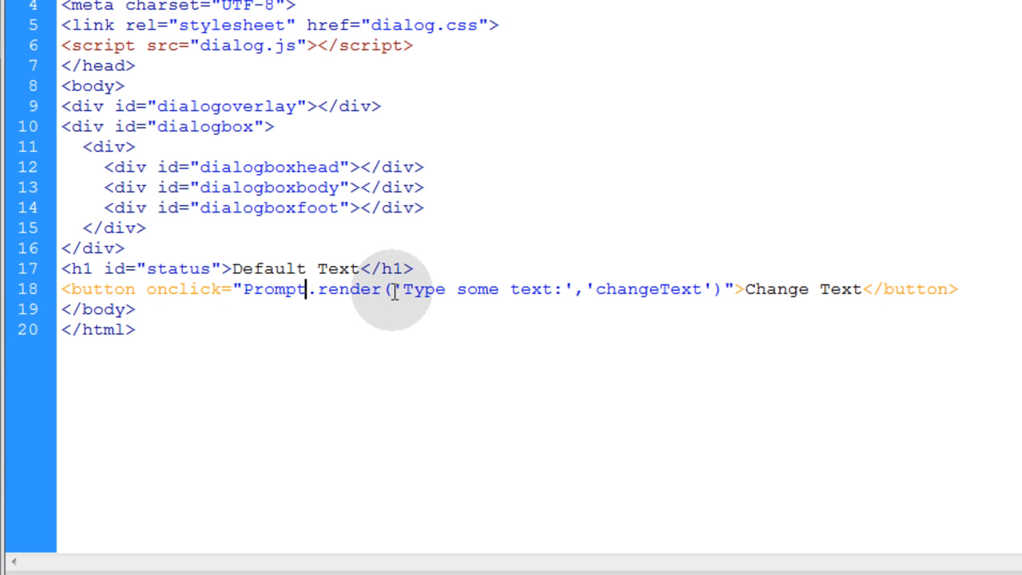
{"action": "left_click_drag", "start_coordinate": [397, 289], "coordinate": [568, 289]}
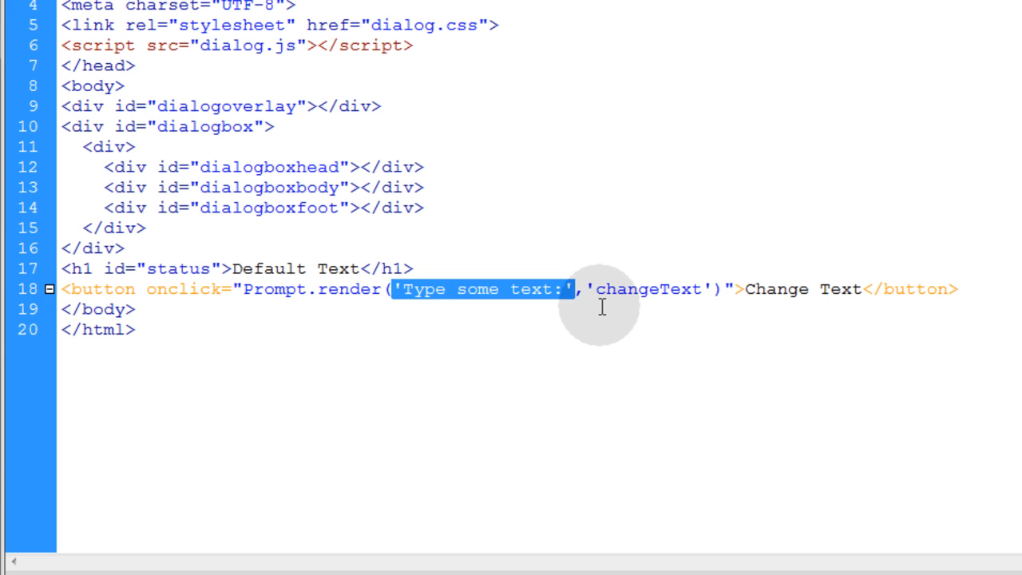
{"action": "double_click", "coordinate": [647, 289]}
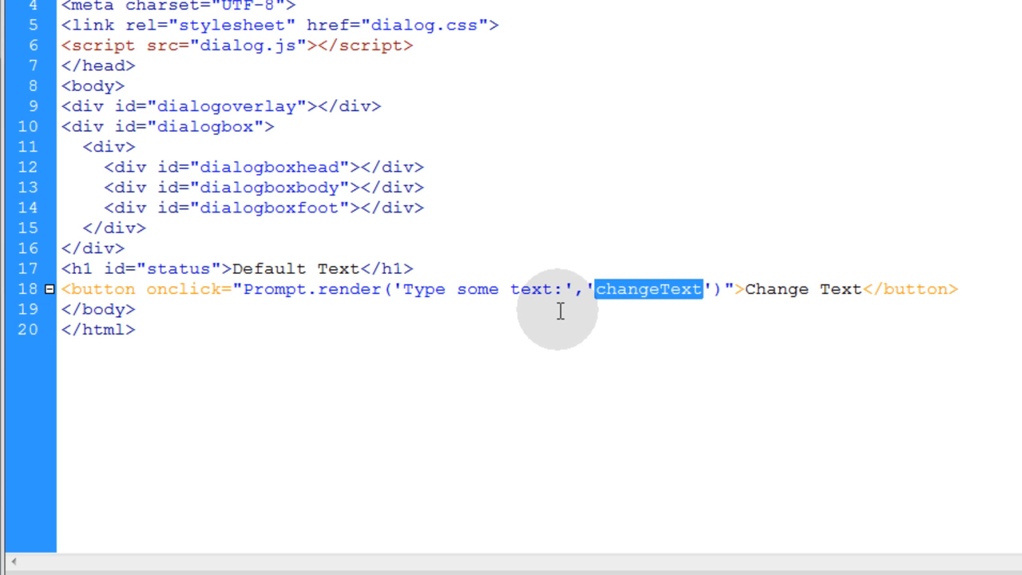
{"action": "mouse_move", "coordinate": [563, 317]}
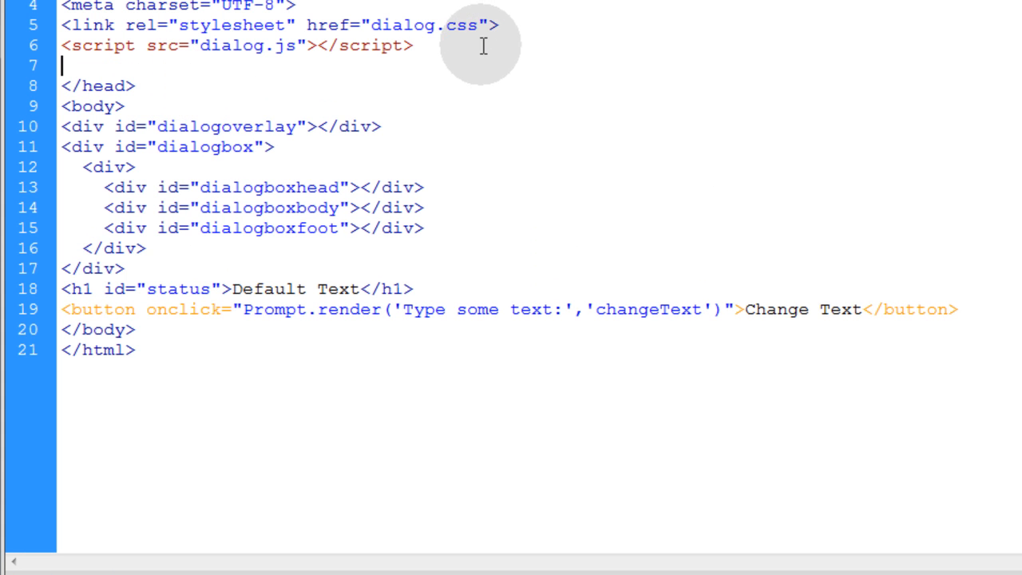
Step: Add a head script defining changeText(val) that sets the status heading's innerHTML to val
{"action": "type", "text": "<script>"}
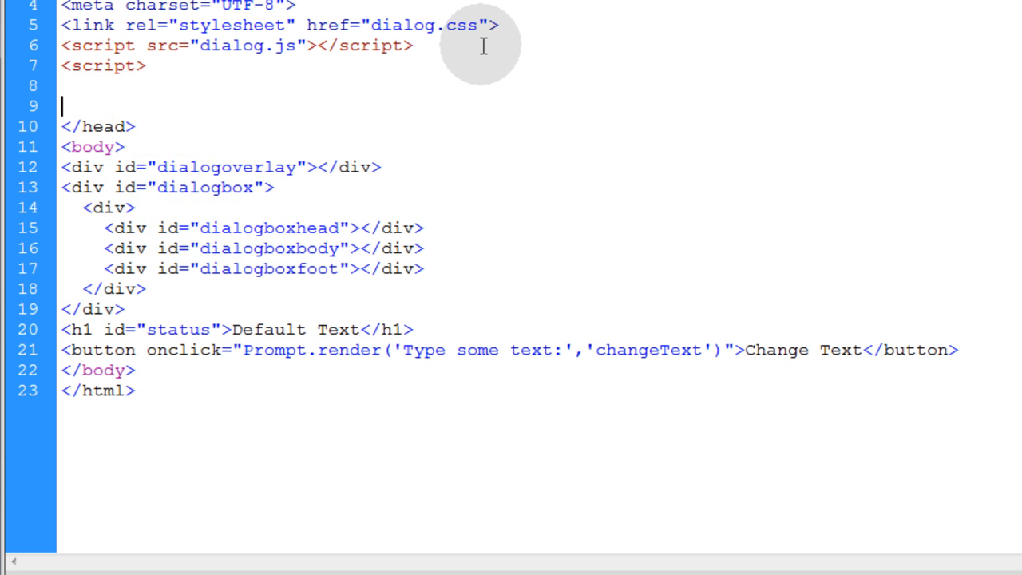
{"action": "type", "text": "</script>"}
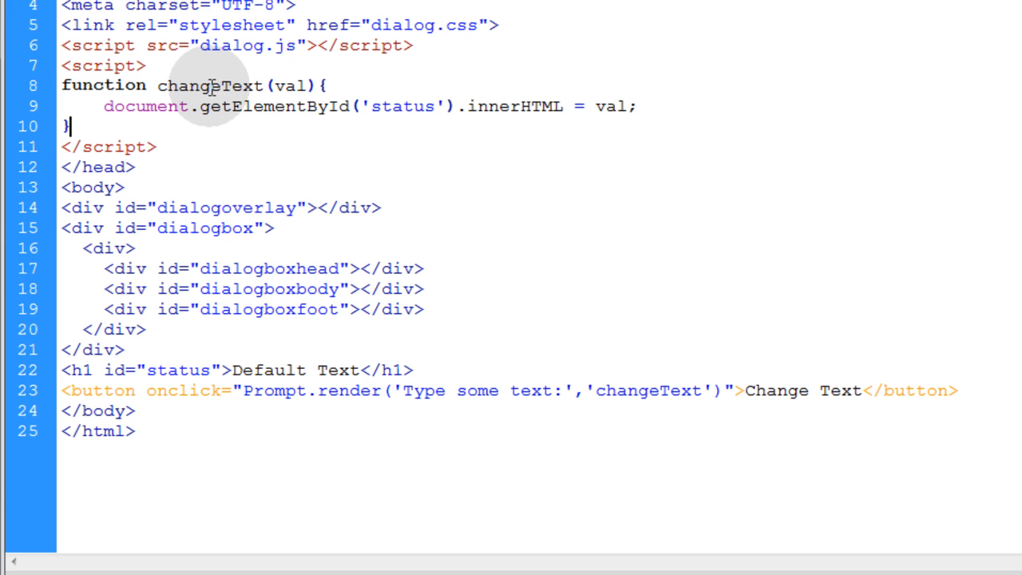
{"action": "double_click", "coordinate": [290, 85]}
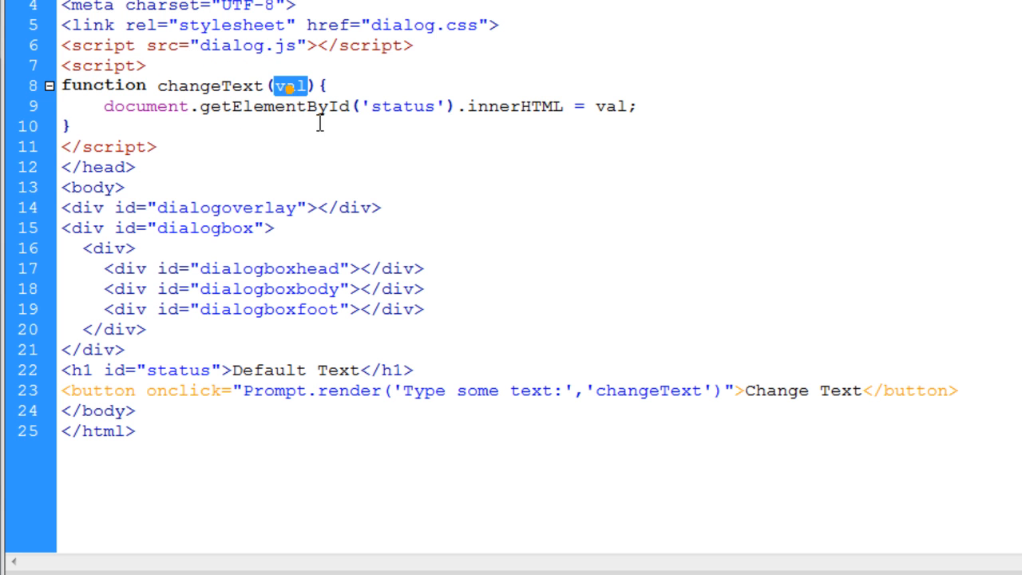
{"action": "mouse_move", "coordinate": [360, 140]}
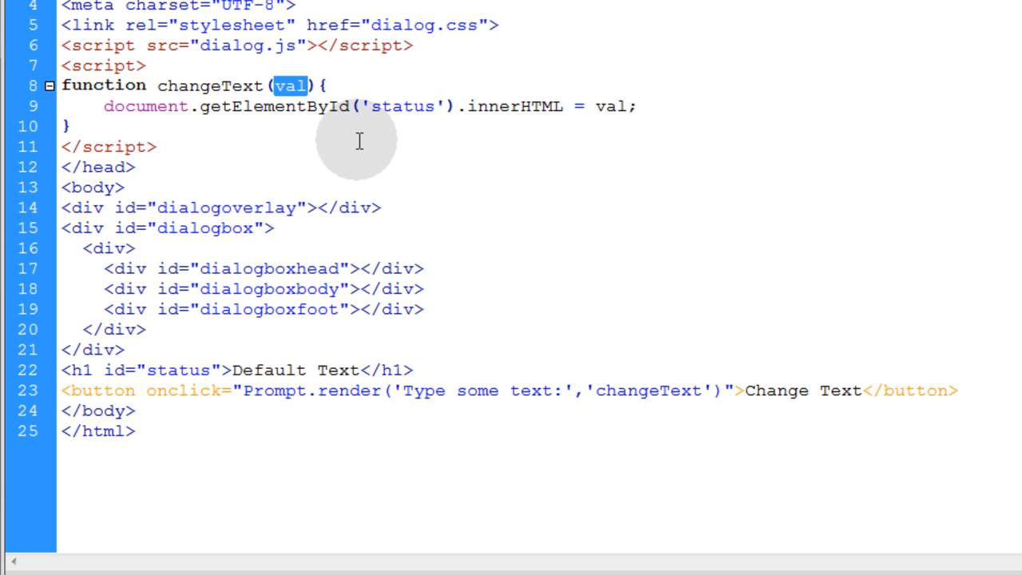
{"action": "left_click", "coordinate": [448, 155]}
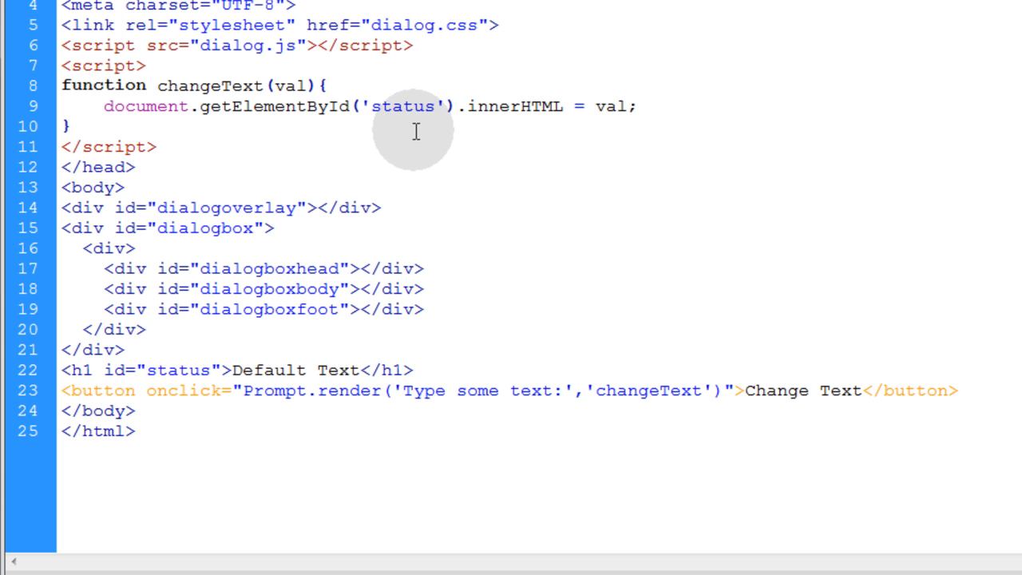
{"action": "left_click", "coordinate": [157, 146]}
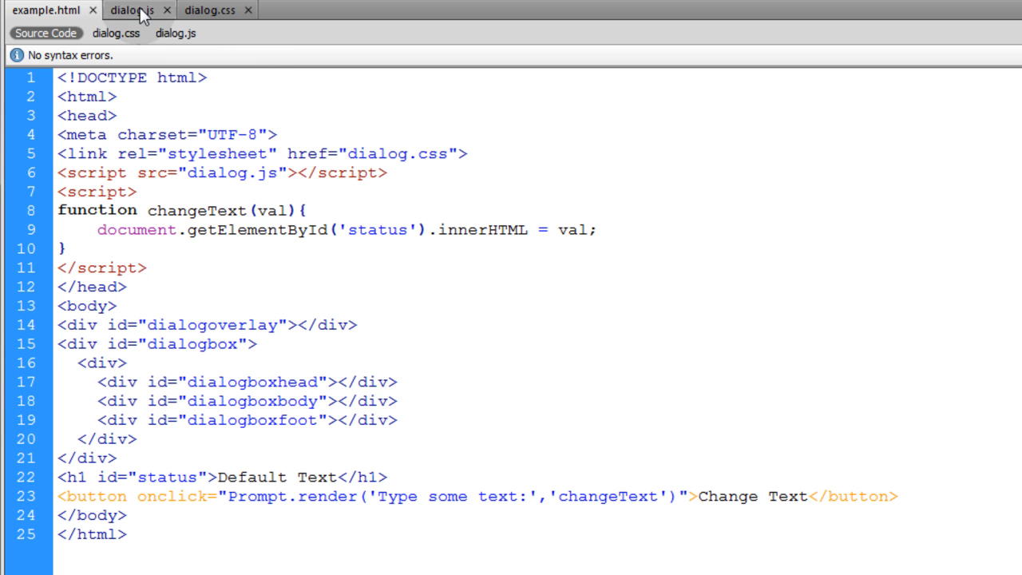
{"action": "left_click", "coordinate": [132, 10]}
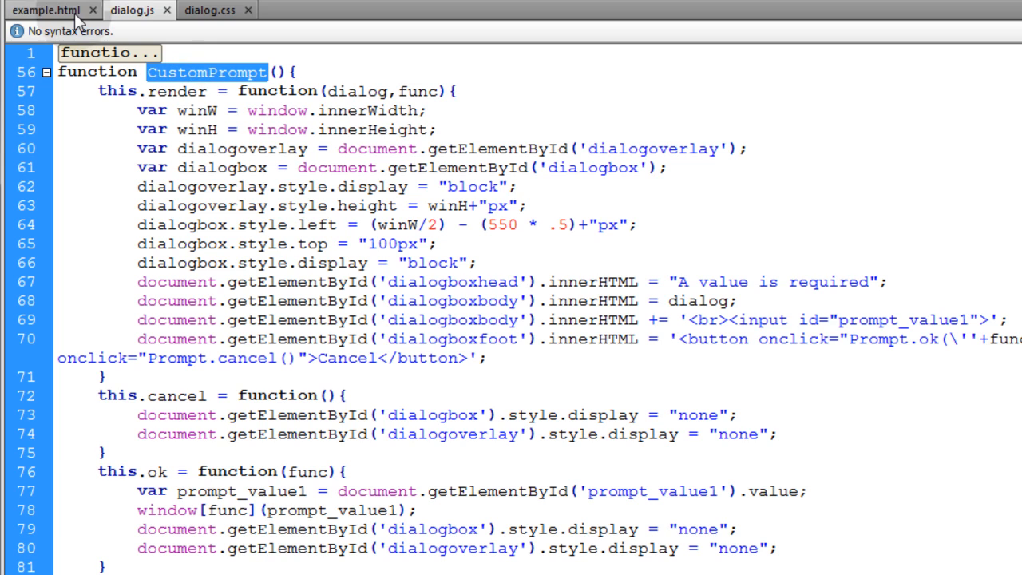
{"action": "left_click", "coordinate": [46, 10]}
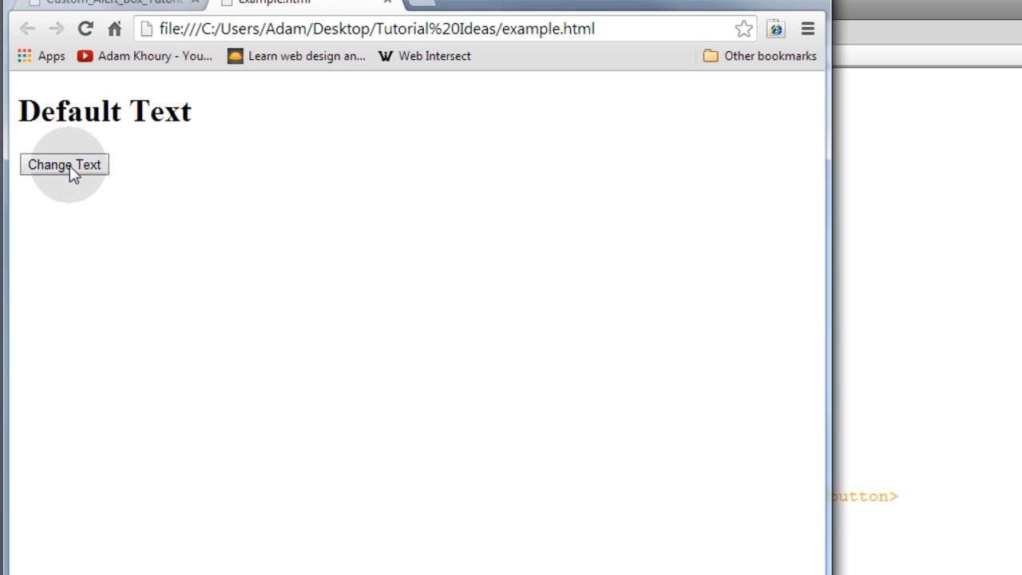
Step: Change the heading to Hello World through the custom prompt, then reopen the prompt
{"action": "left_click", "coordinate": [64, 164]}
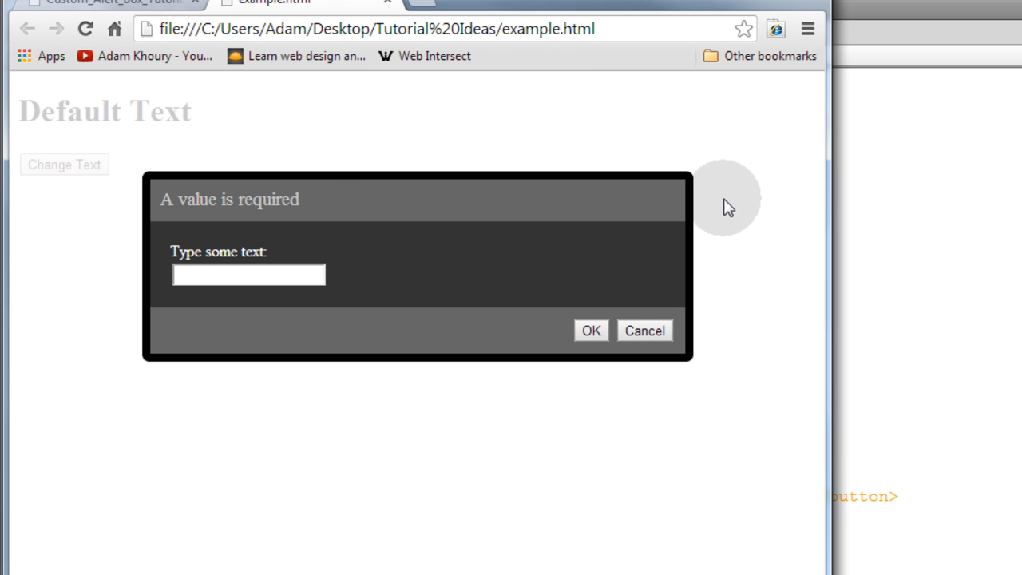
{"action": "mouse_move", "coordinate": [271, 200]}
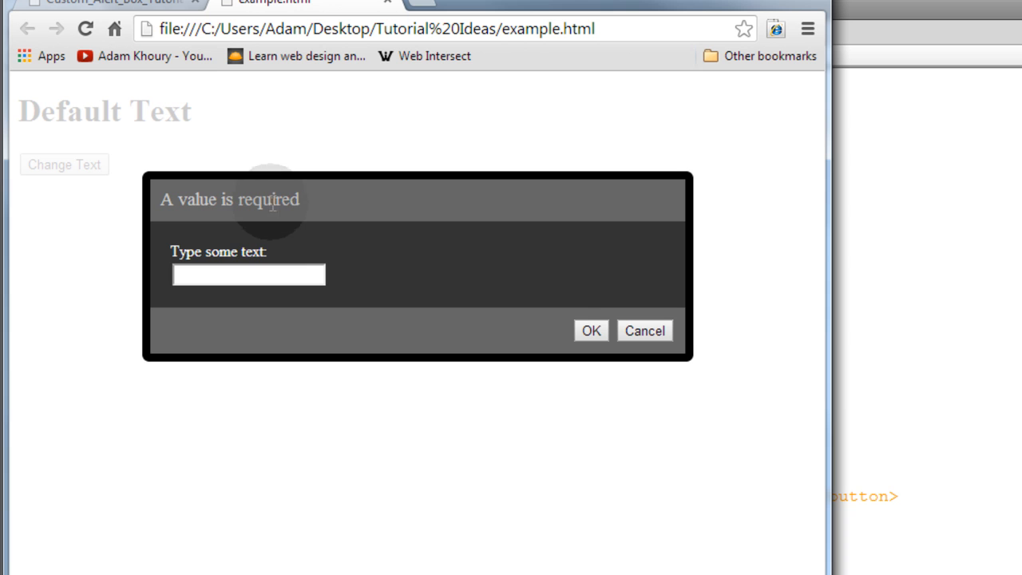
{"action": "left_click", "coordinate": [248, 274]}
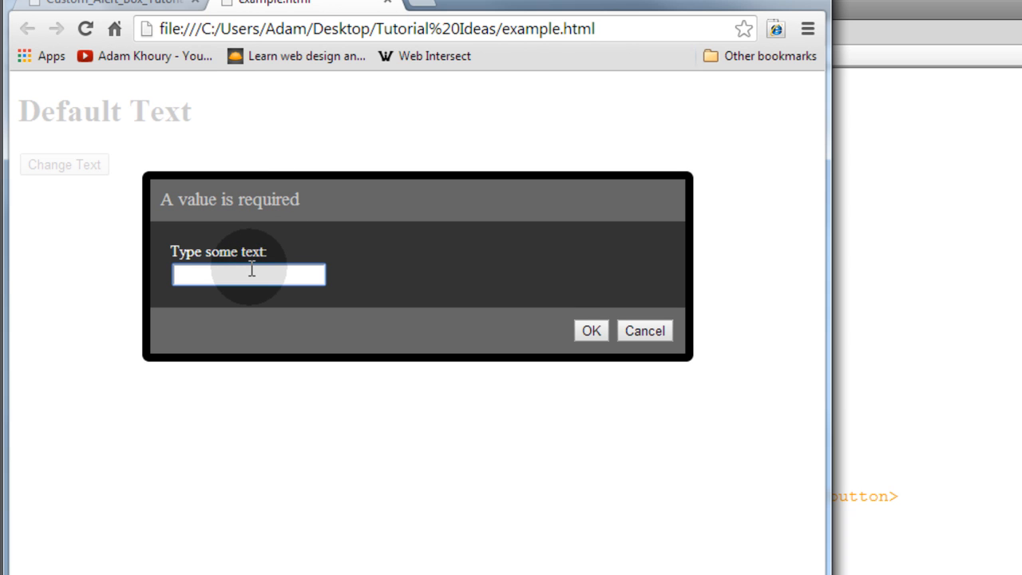
{"action": "type", "text": "Hello Wo"}
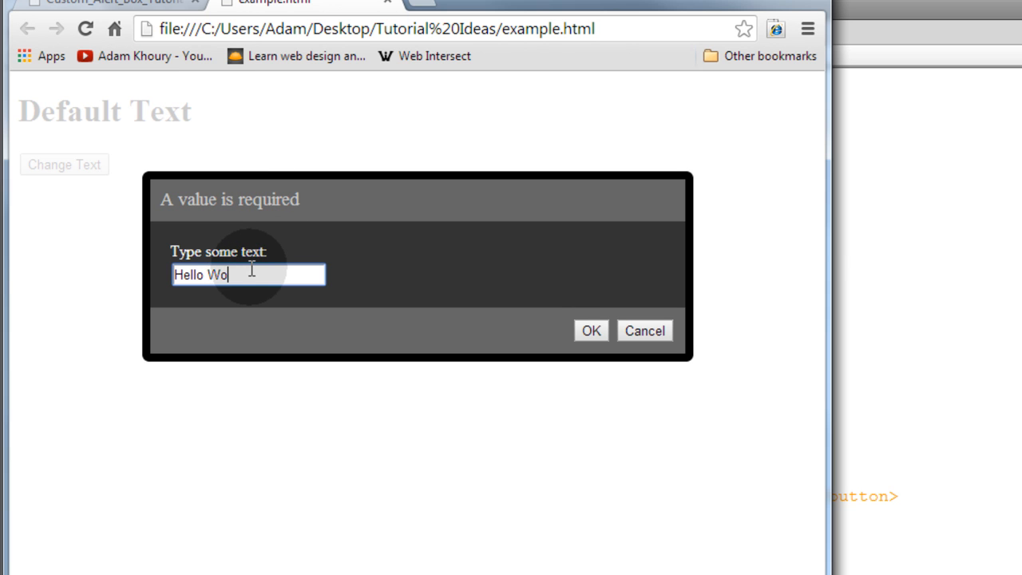
{"action": "left_click", "coordinate": [591, 331]}
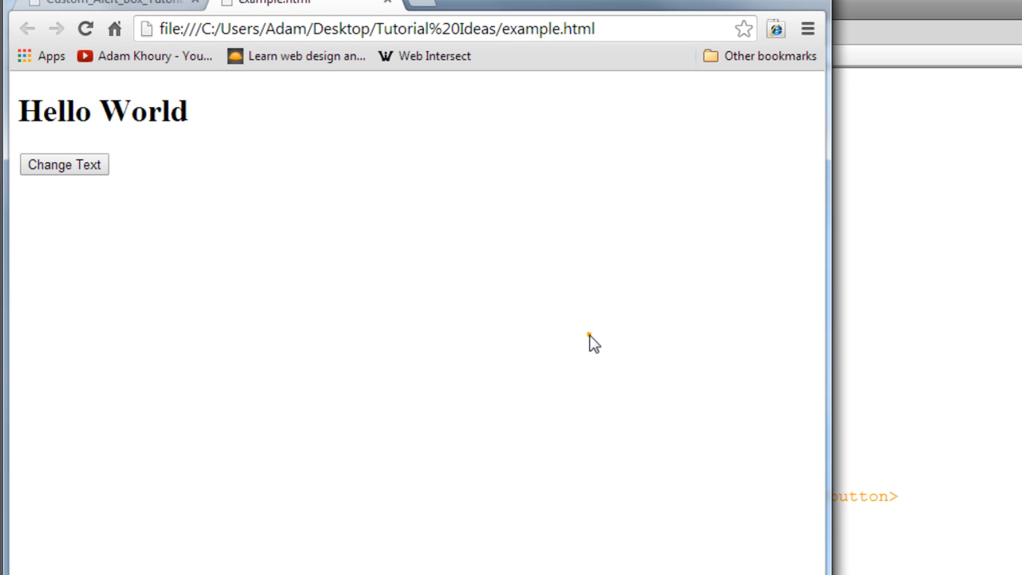
{"action": "double_click", "coordinate": [144, 111]}
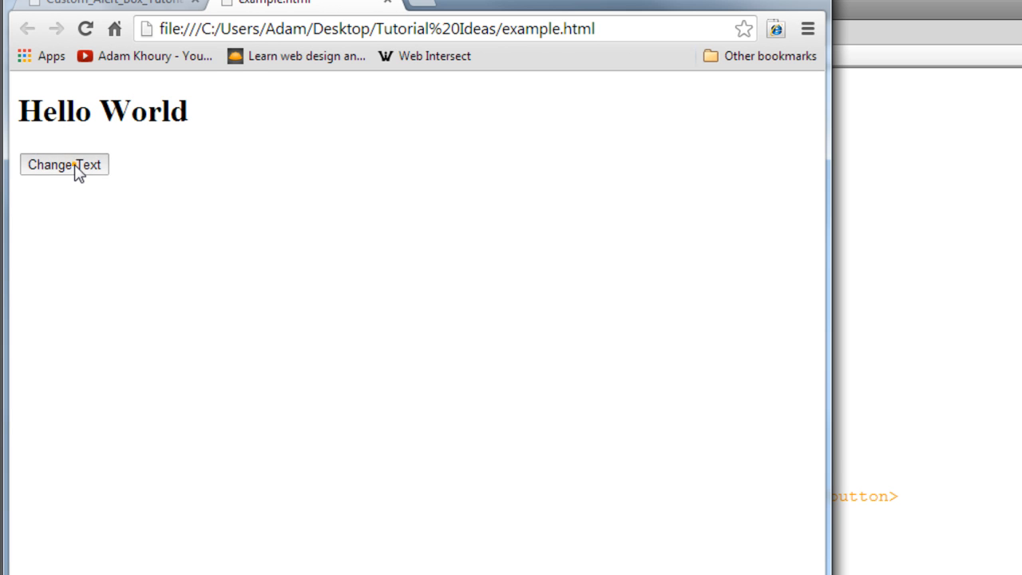
{"action": "left_click", "coordinate": [64, 165]}
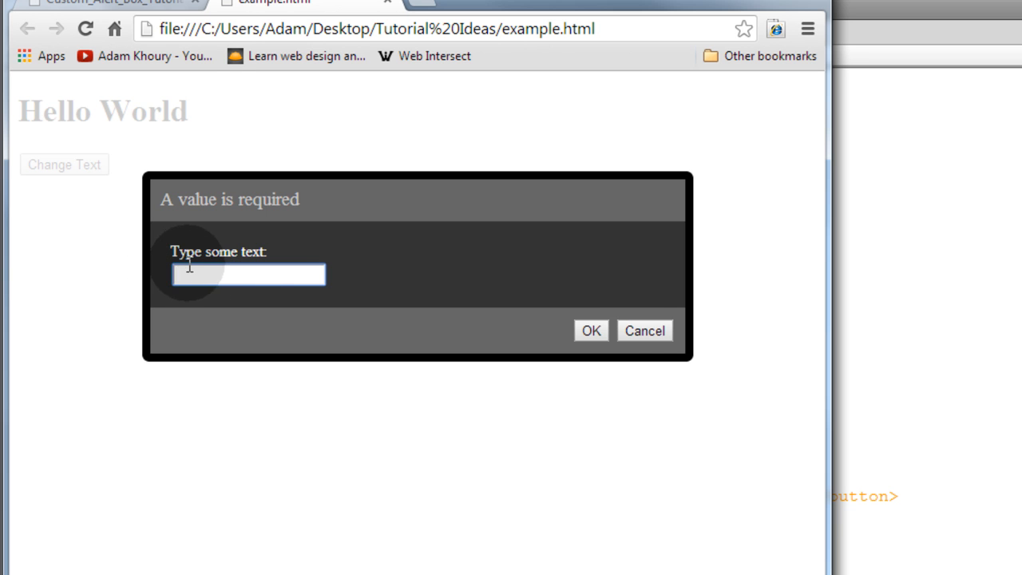
{"action": "left_click", "coordinate": [644, 330]}
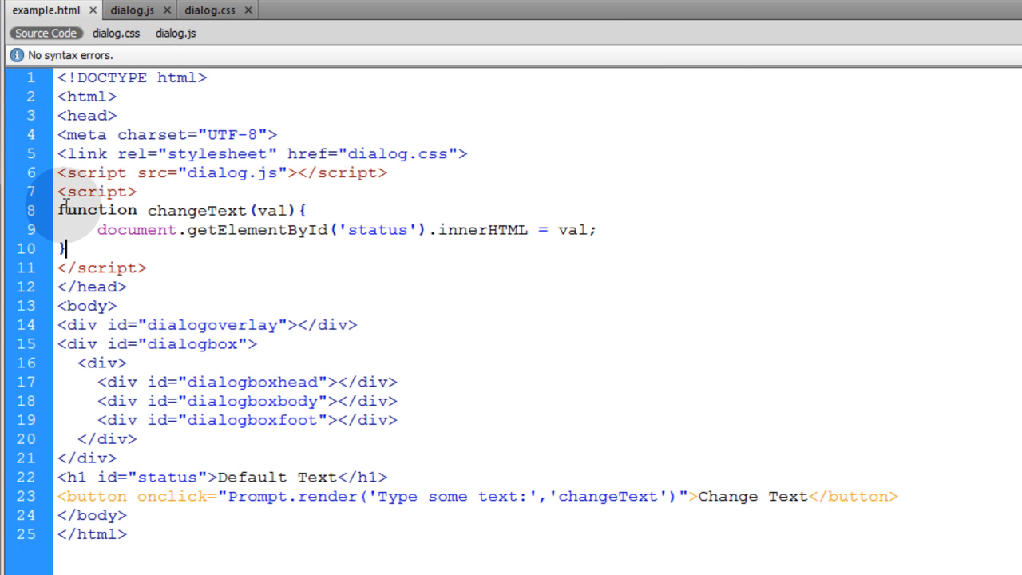
{"action": "left_click_drag", "start_coordinate": [58, 210], "coordinate": [64, 248]}
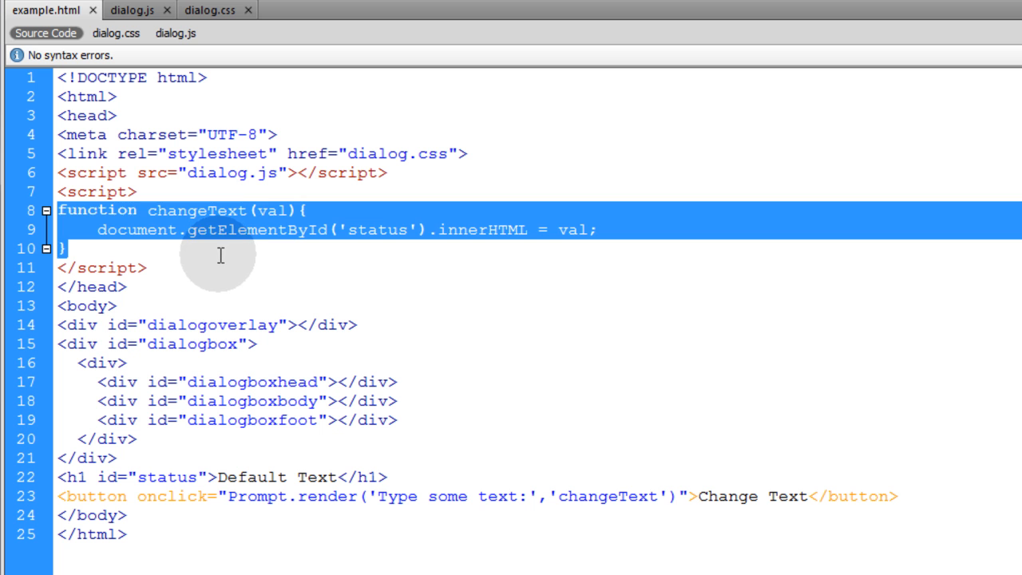
{"action": "double_click", "coordinate": [197, 210]}
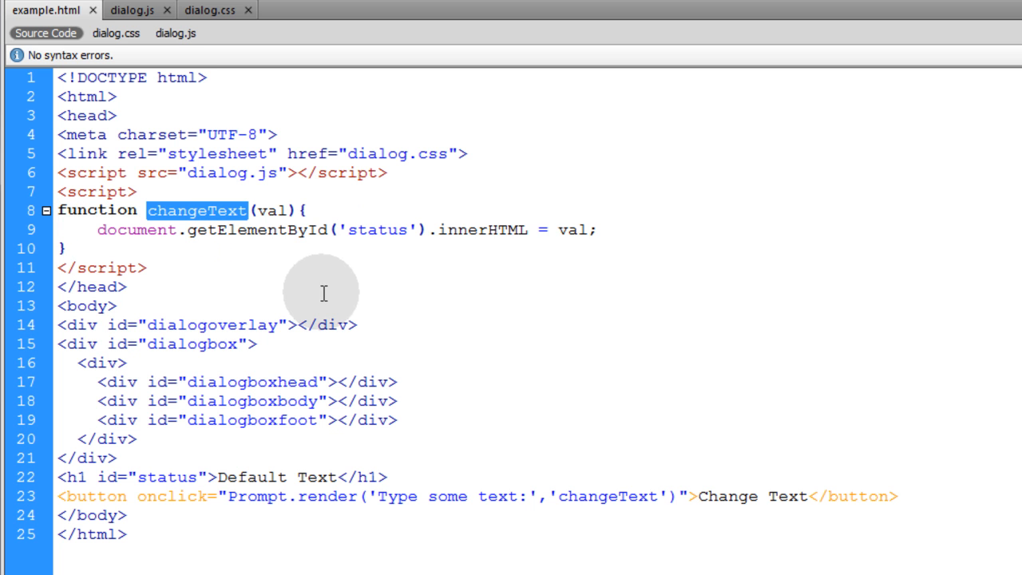
{"action": "mouse_move", "coordinate": [452, 496]}
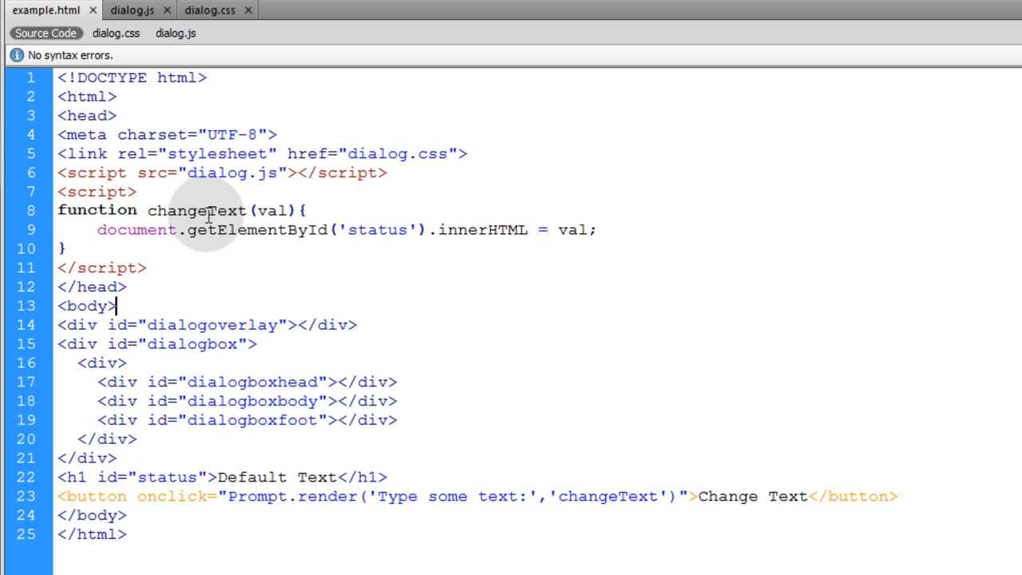
{"action": "double_click", "coordinate": [197, 210]}
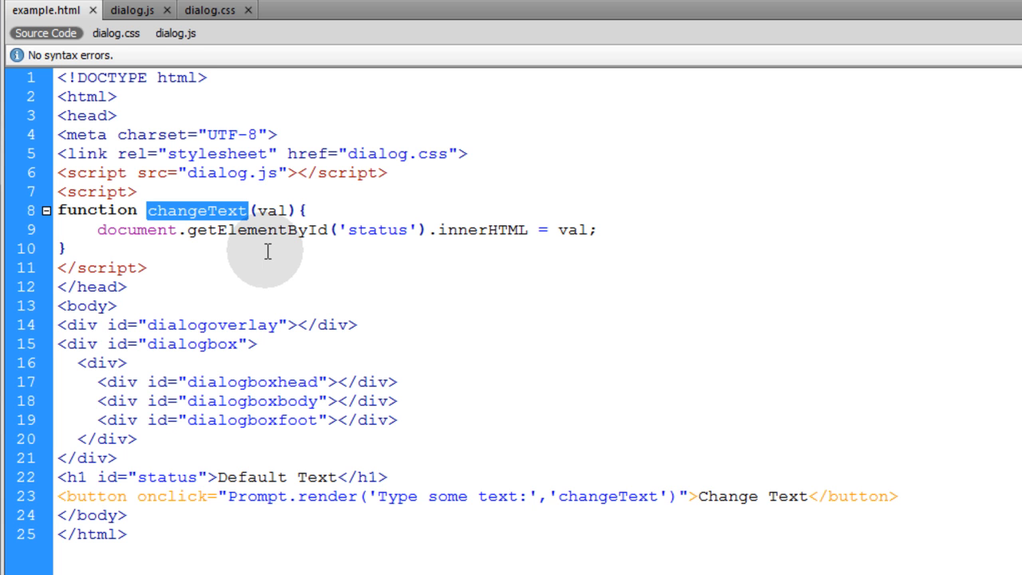
{"action": "mouse_move", "coordinate": [251, 210]}
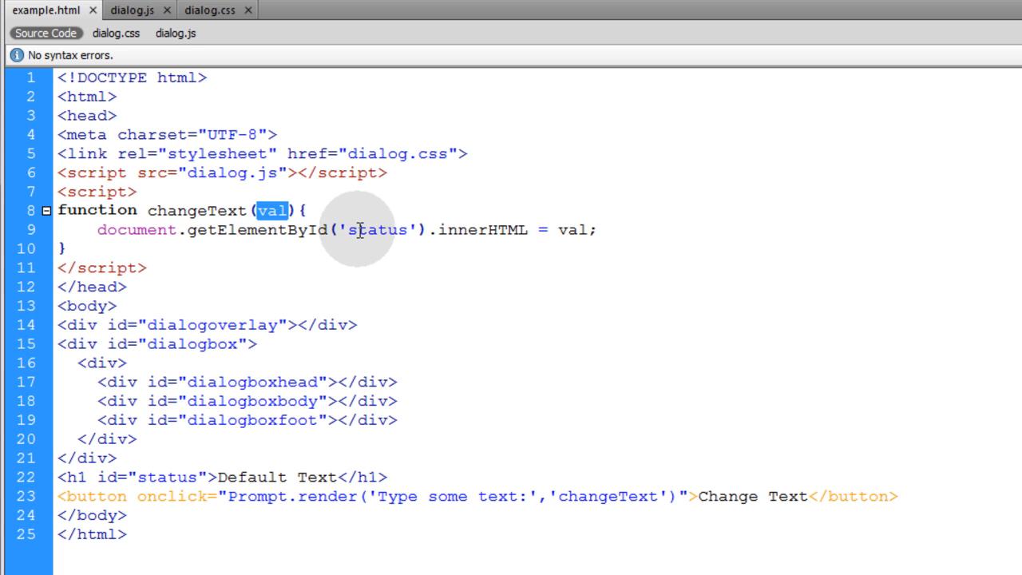
{"action": "mouse_move", "coordinate": [280, 216]}
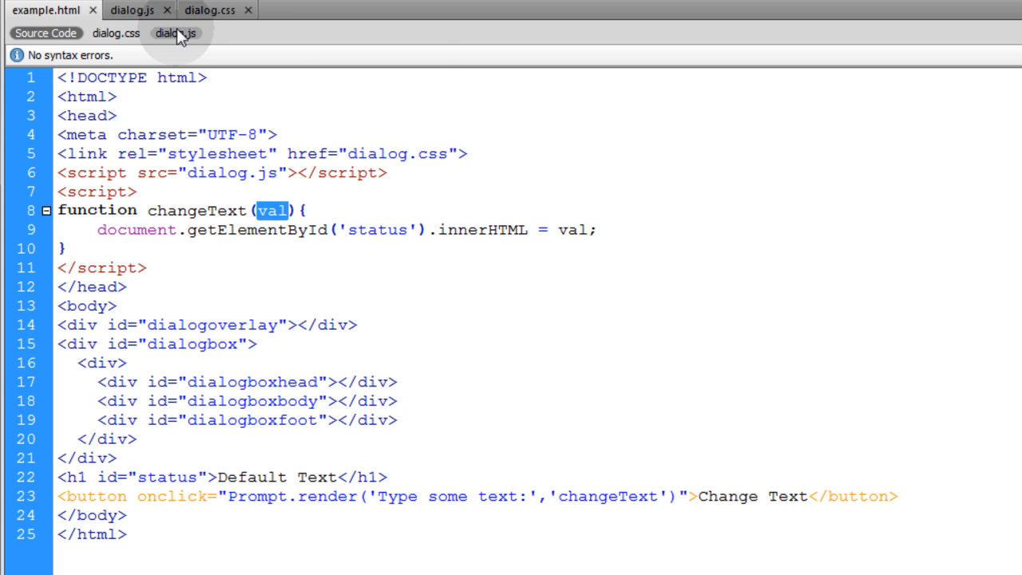
Step: Compare dialog.js render's func and dialog parameters with the button's arguments in example.html
{"action": "left_click", "coordinate": [132, 9]}
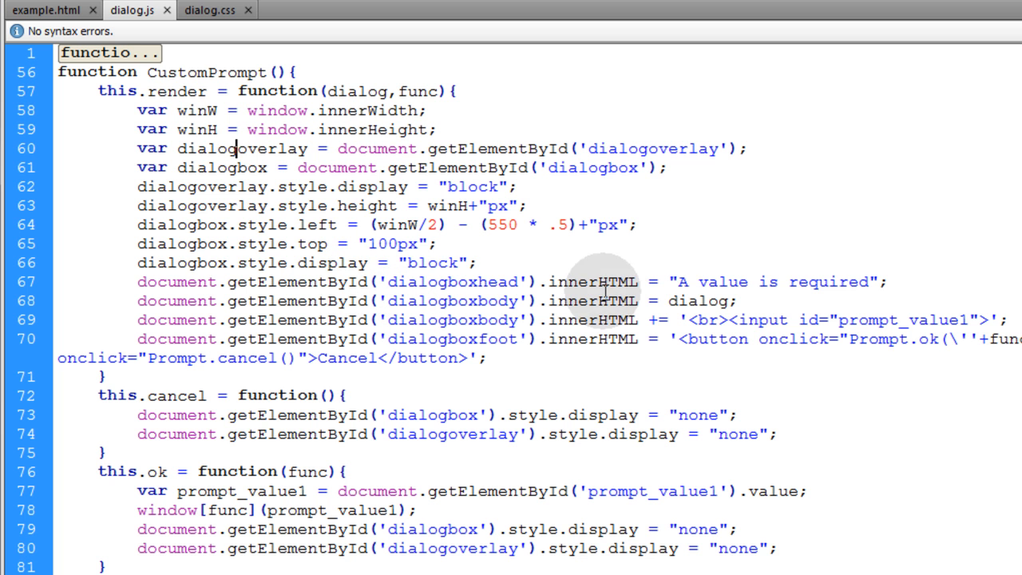
{"action": "left_click", "coordinate": [46, 10]}
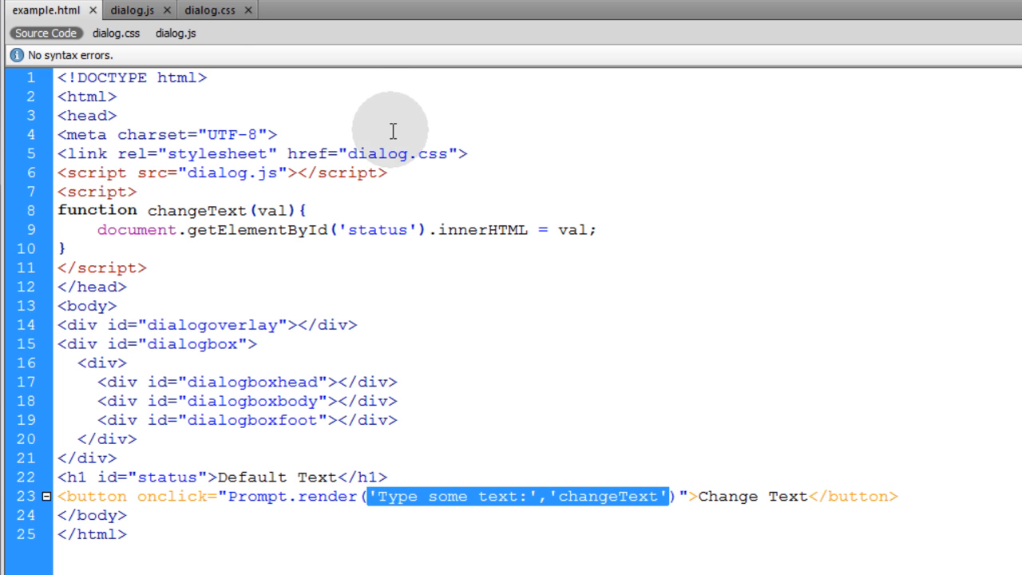
{"action": "left_click", "coordinate": [132, 9]}
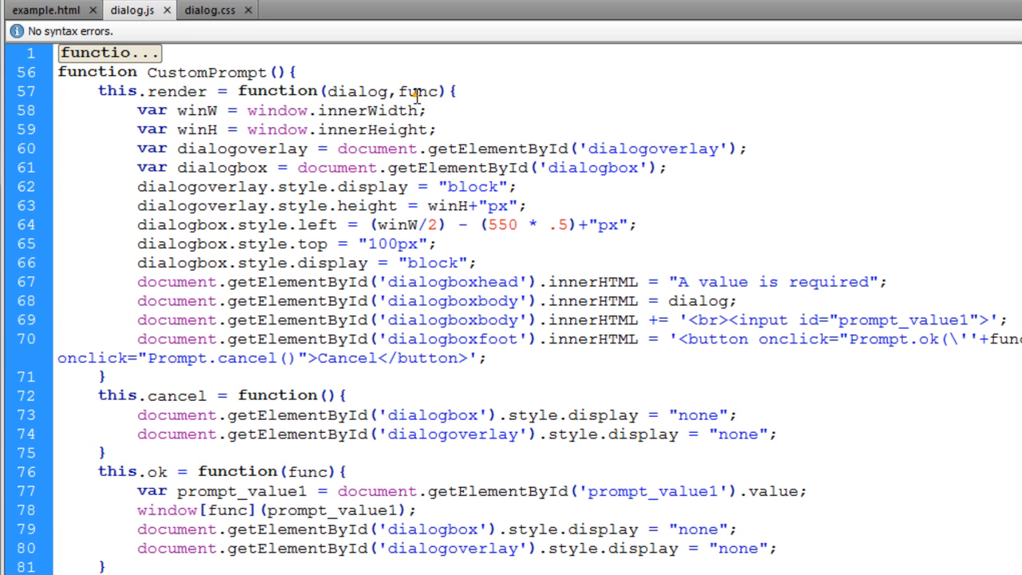
{"action": "double_click", "coordinate": [416, 90]}
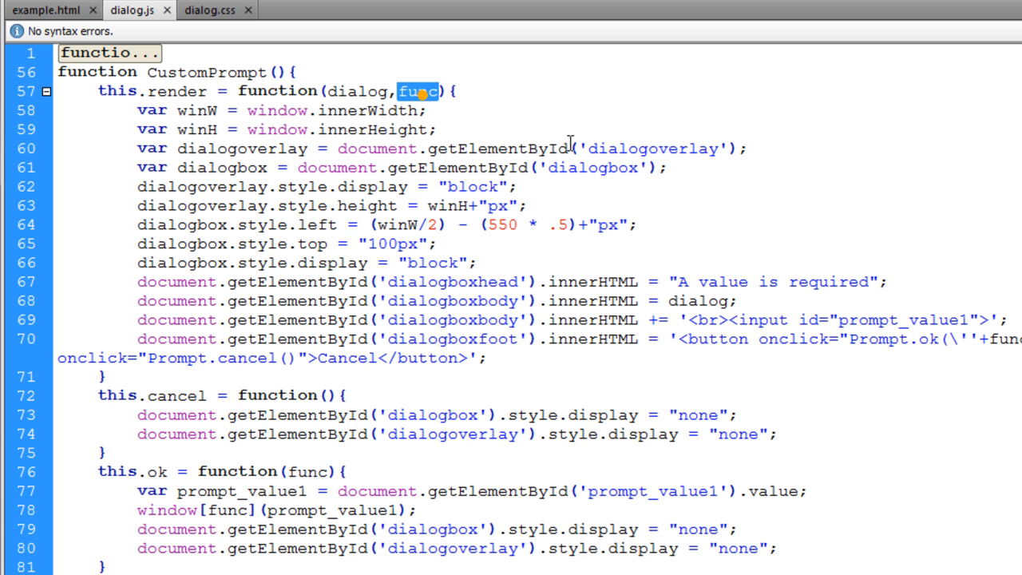
{"action": "mouse_move", "coordinate": [436, 102]}
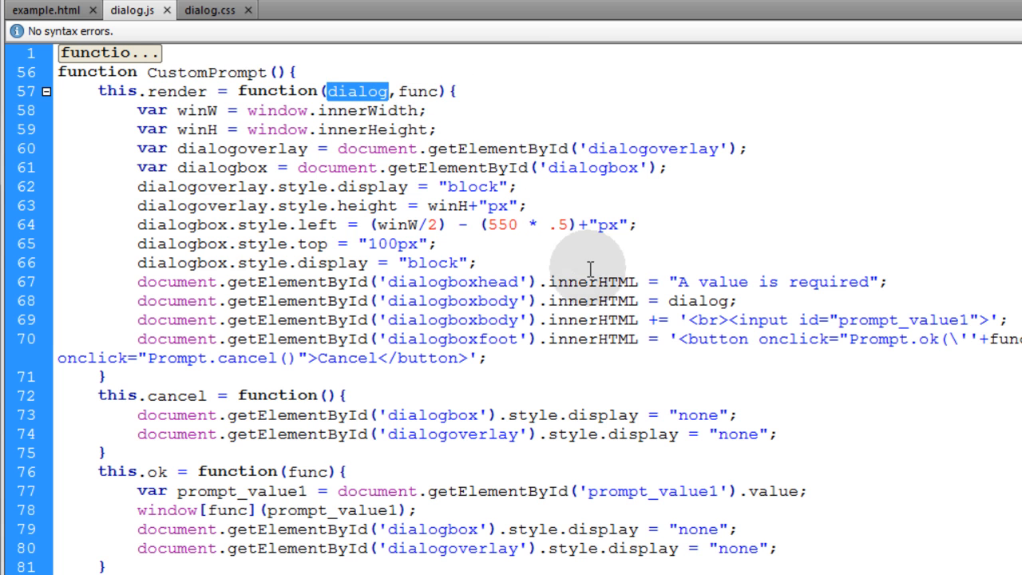
{"action": "double_click", "coordinate": [698, 301]}
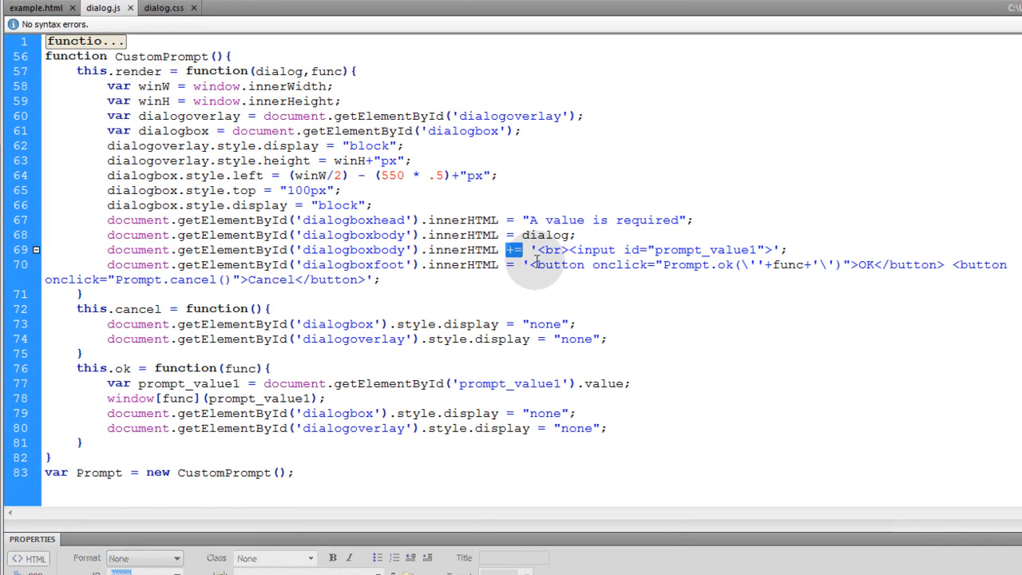
{"action": "left_click_drag", "start_coordinate": [518, 250], "coordinate": [762, 250]}
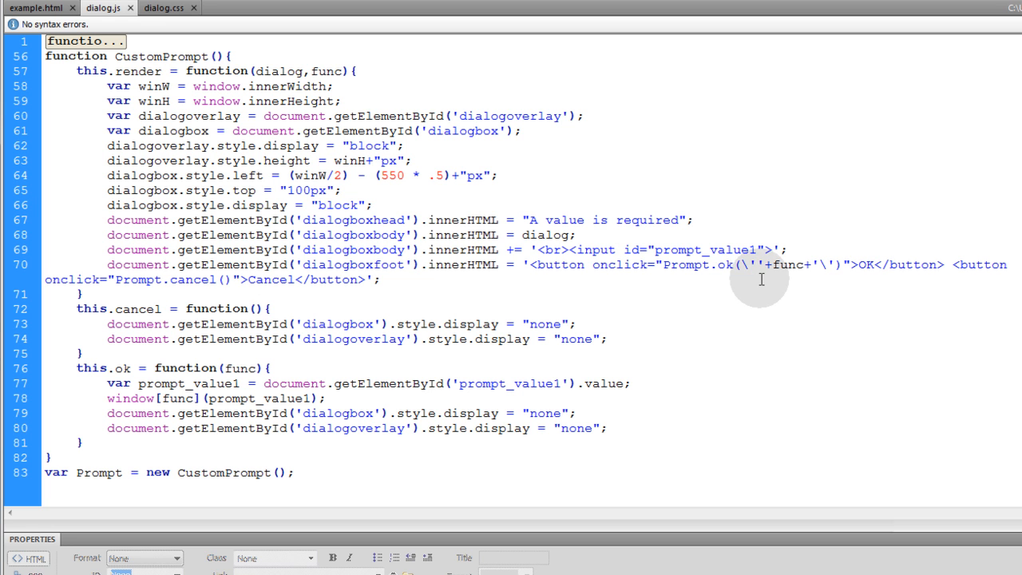
{"action": "double_click", "coordinate": [721, 264]}
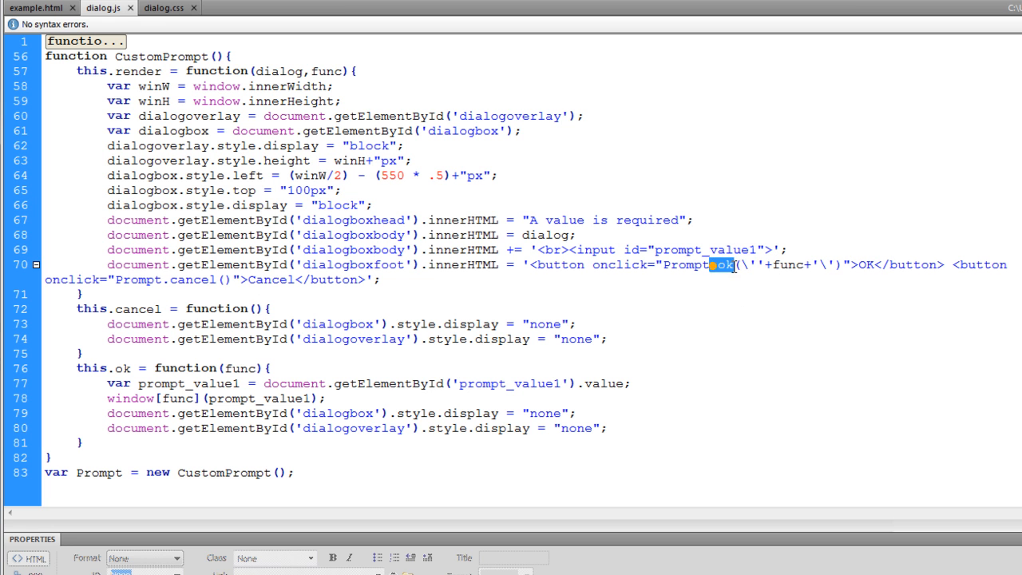
{"action": "double_click", "coordinate": [786, 264]}
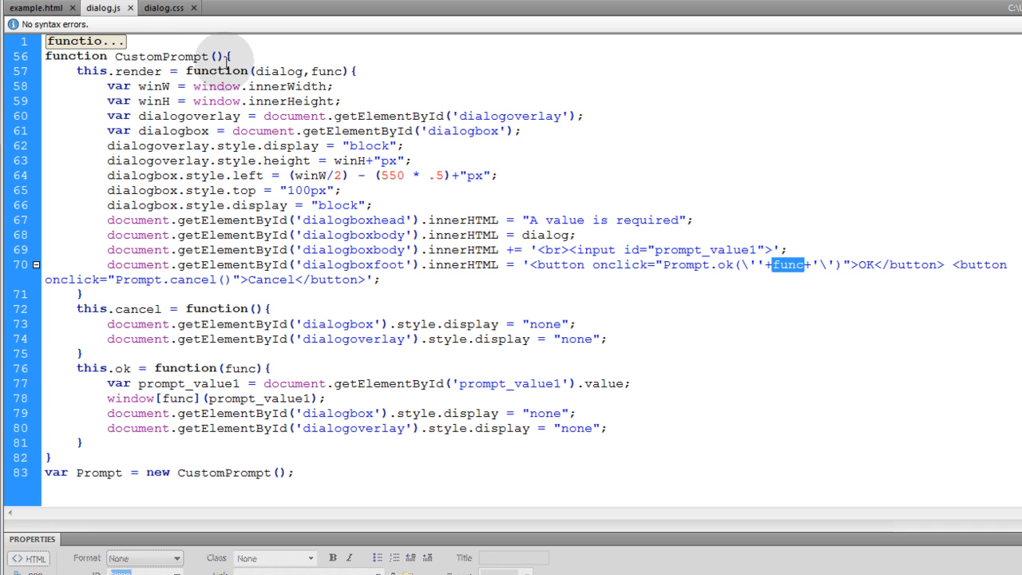
{"action": "left_click", "coordinate": [35, 7]}
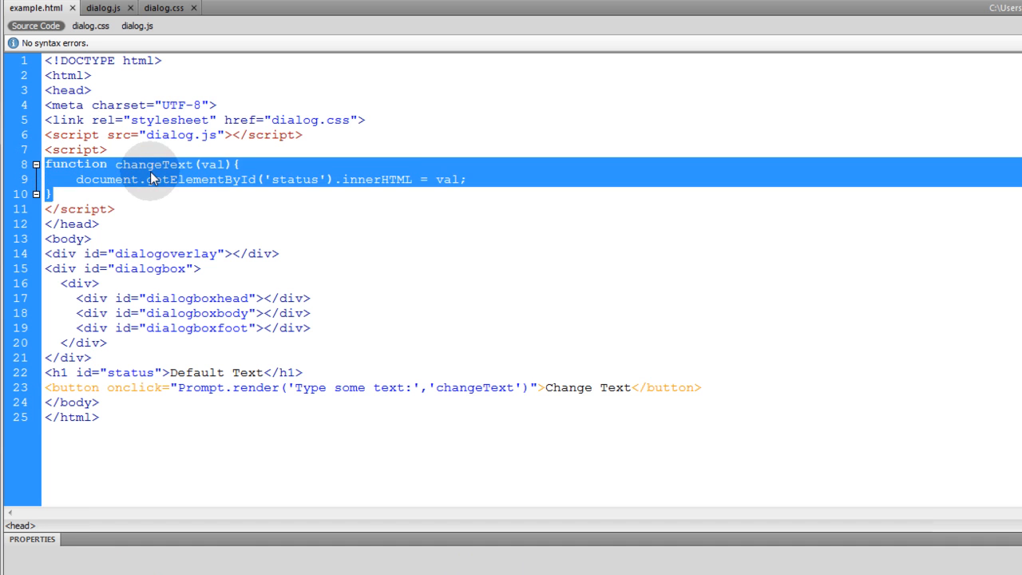
{"action": "double_click", "coordinate": [153, 164]}
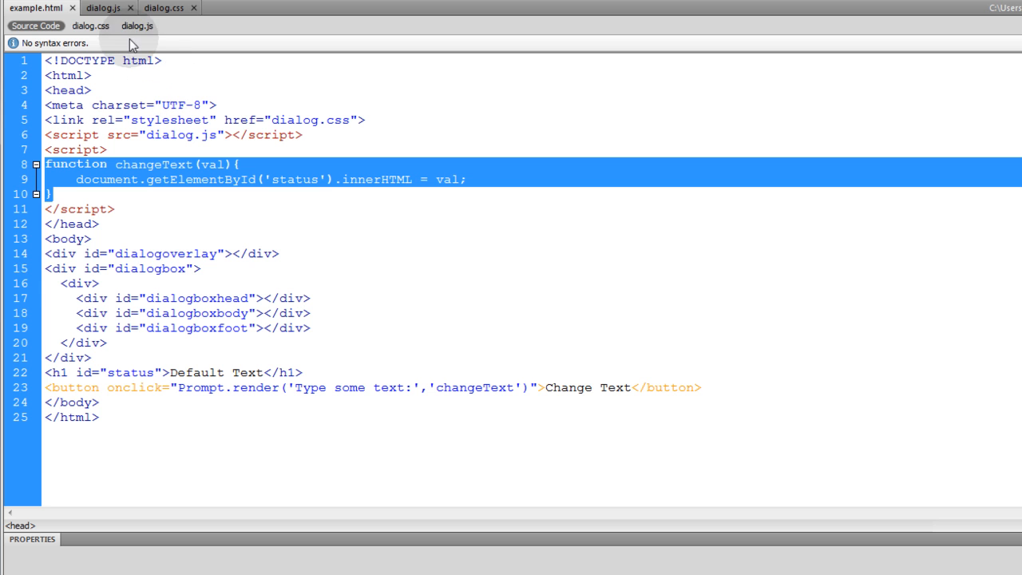
{"action": "left_click", "coordinate": [103, 8]}
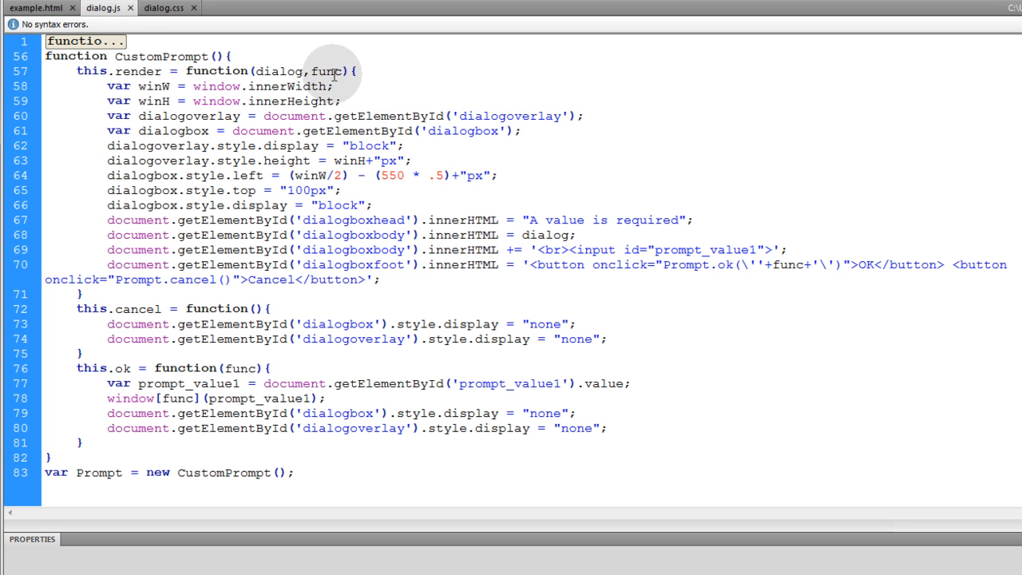
{"action": "double_click", "coordinate": [326, 71]}
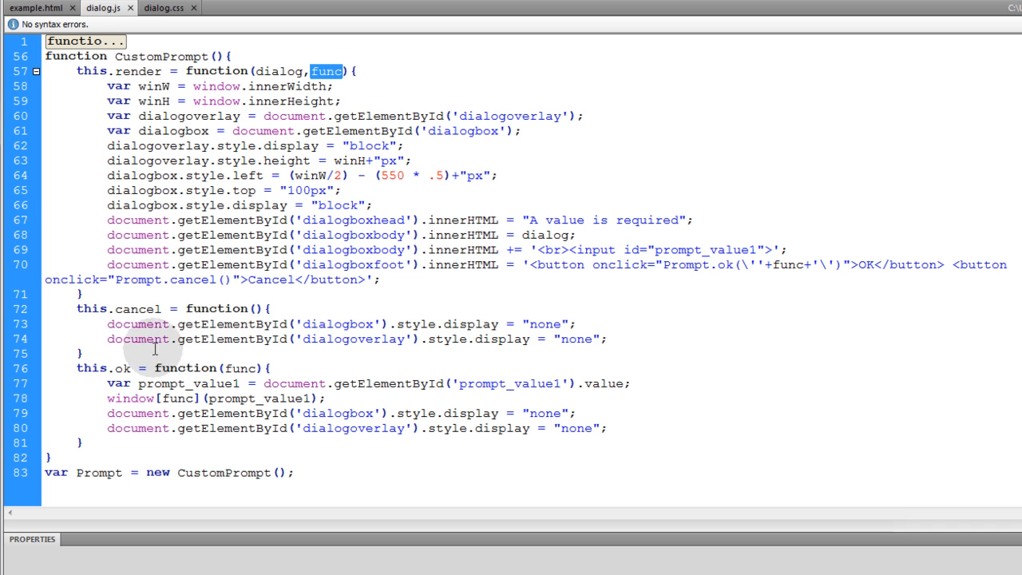
{"action": "left_click_drag", "start_coordinate": [107, 323], "coordinate": [609, 339]}
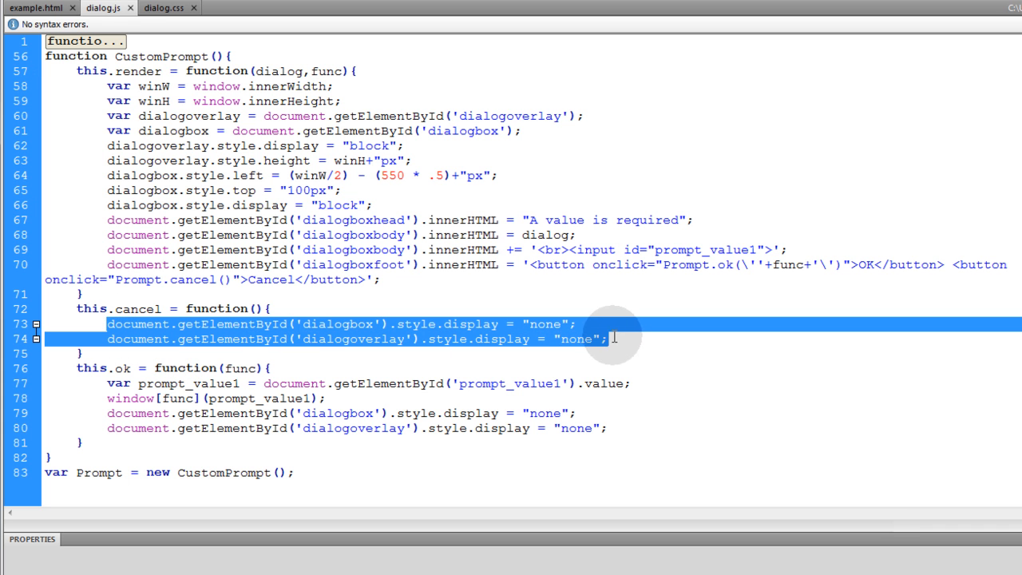
{"action": "mouse_move", "coordinate": [631, 368]}
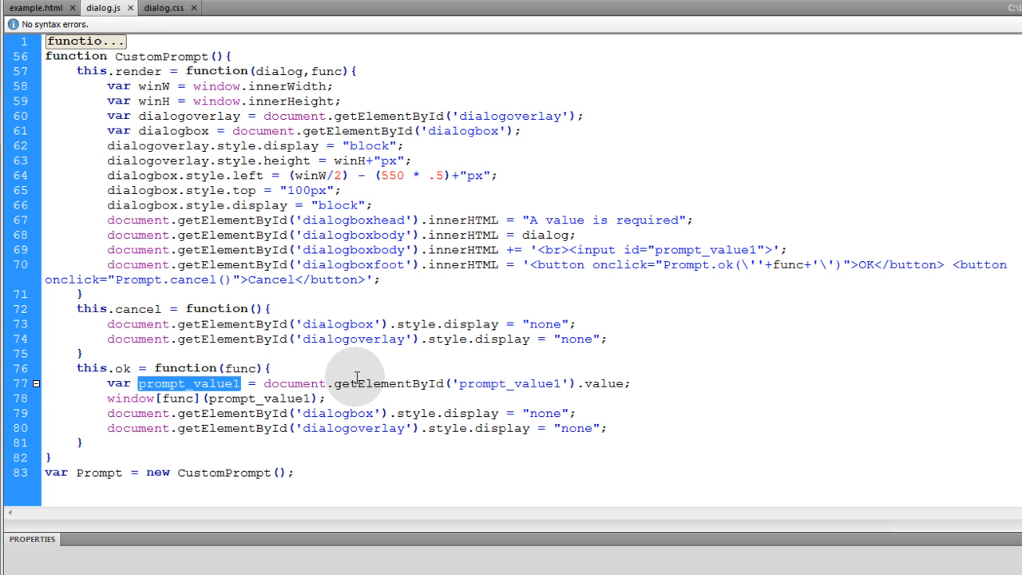
{"action": "mouse_move", "coordinate": [372, 374]}
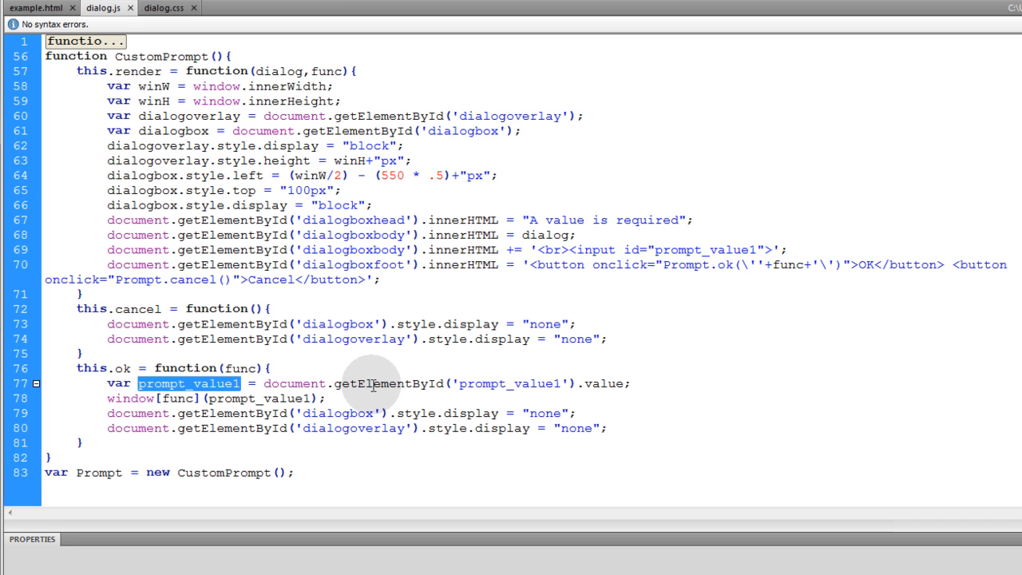
{"action": "double_click", "coordinate": [390, 383]}
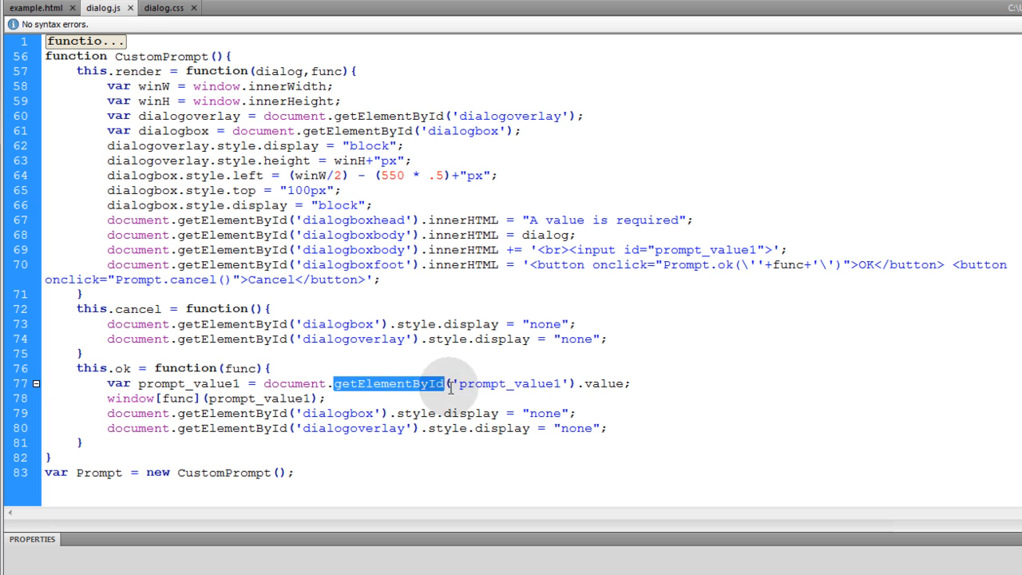
{"action": "double_click", "coordinate": [509, 384]}
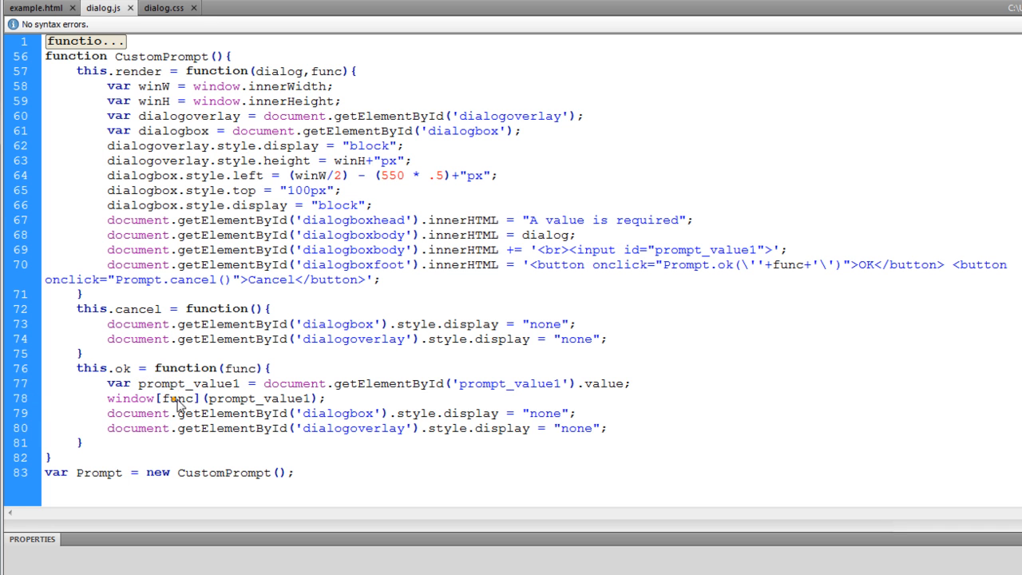
{"action": "left_click", "coordinate": [39, 8]}
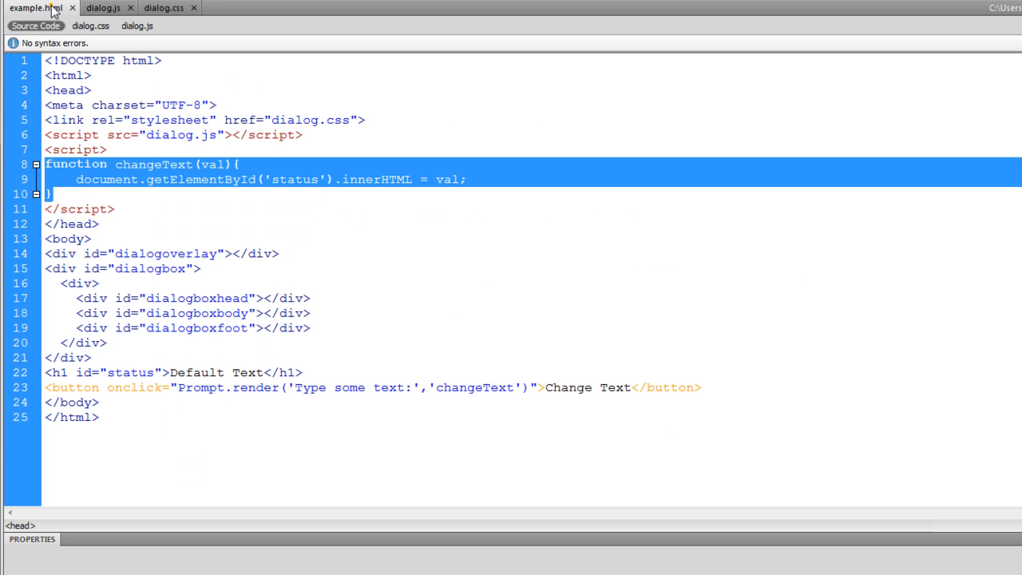
{"action": "left_click", "coordinate": [90, 239]}
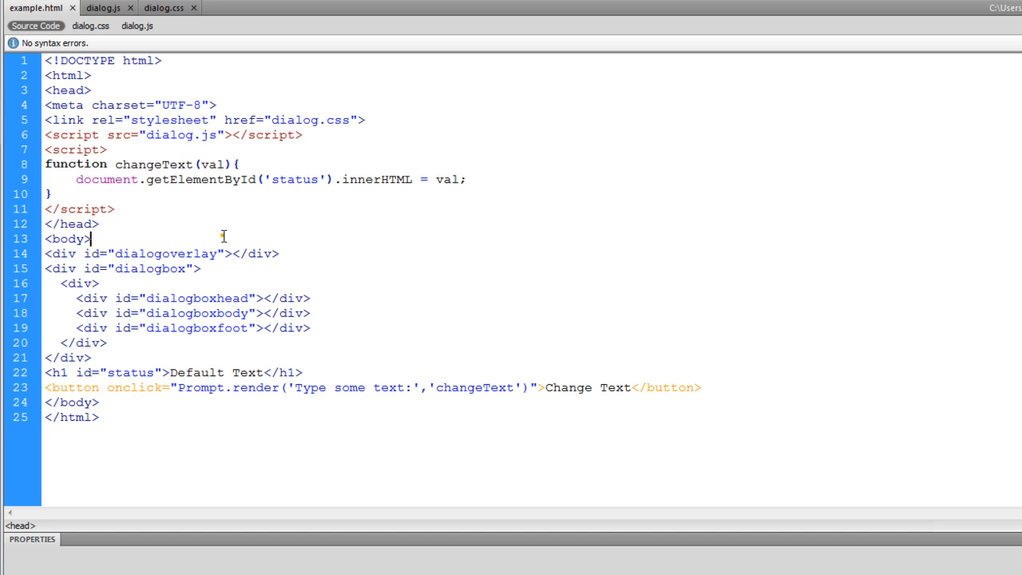
{"action": "double_click", "coordinate": [154, 163]}
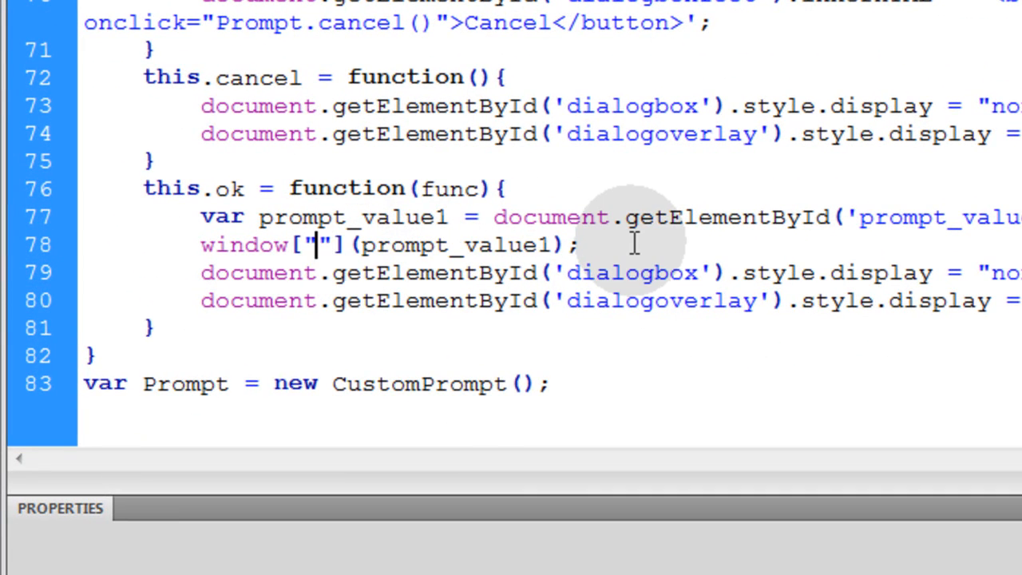
{"action": "type", "text": "changeText"}
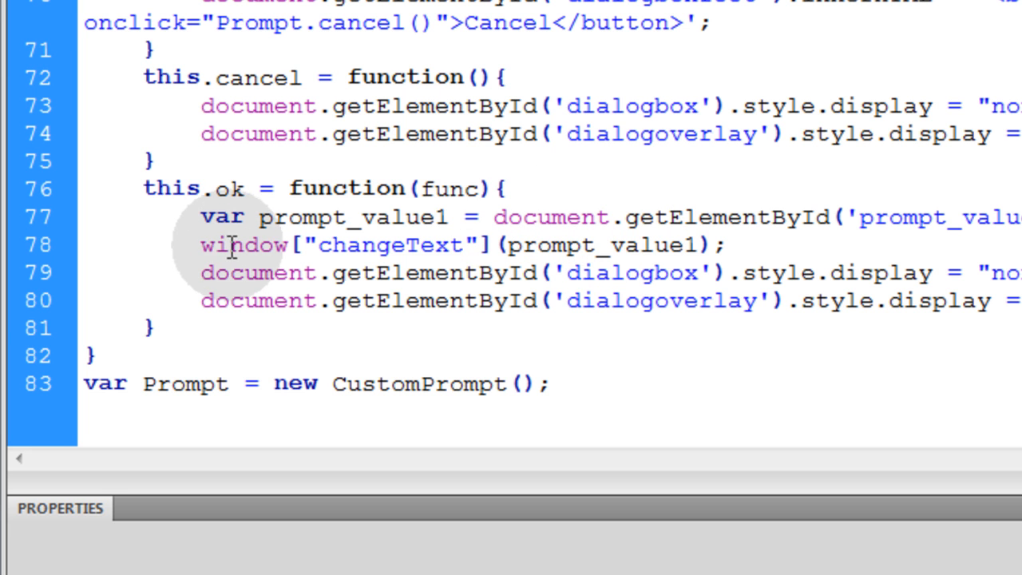
{"action": "double_click", "coordinate": [387, 245]}
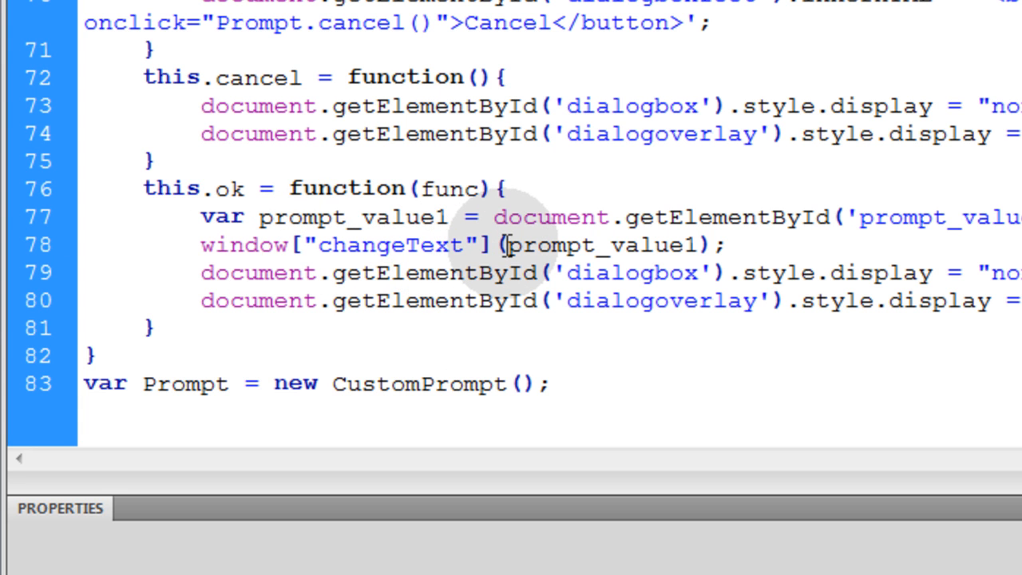
{"action": "double_click", "coordinate": [601, 245]}
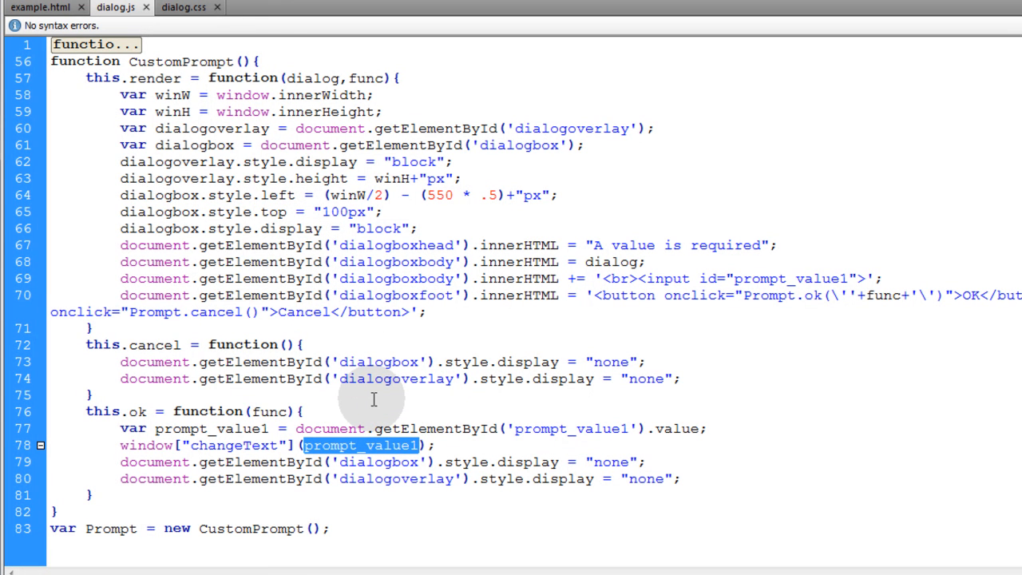
{"action": "type", "text": "func"}
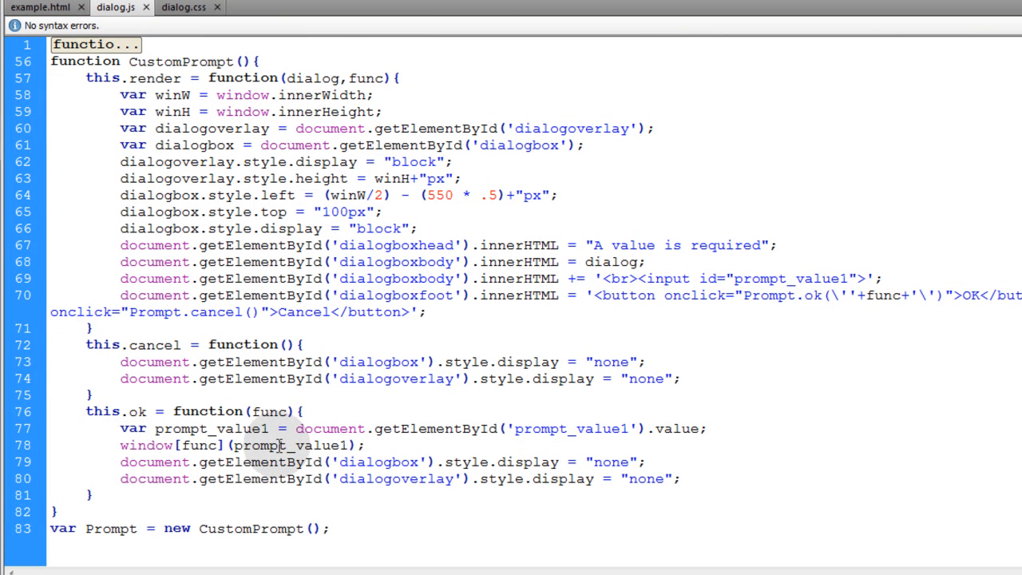
{"action": "double_click", "coordinate": [270, 411]}
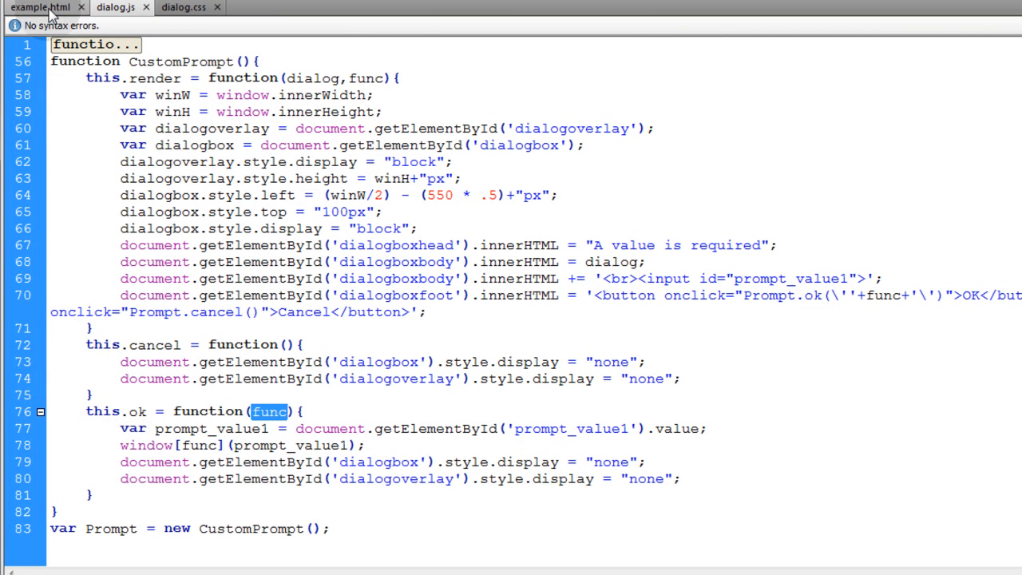
{"action": "left_click", "coordinate": [40, 7]}
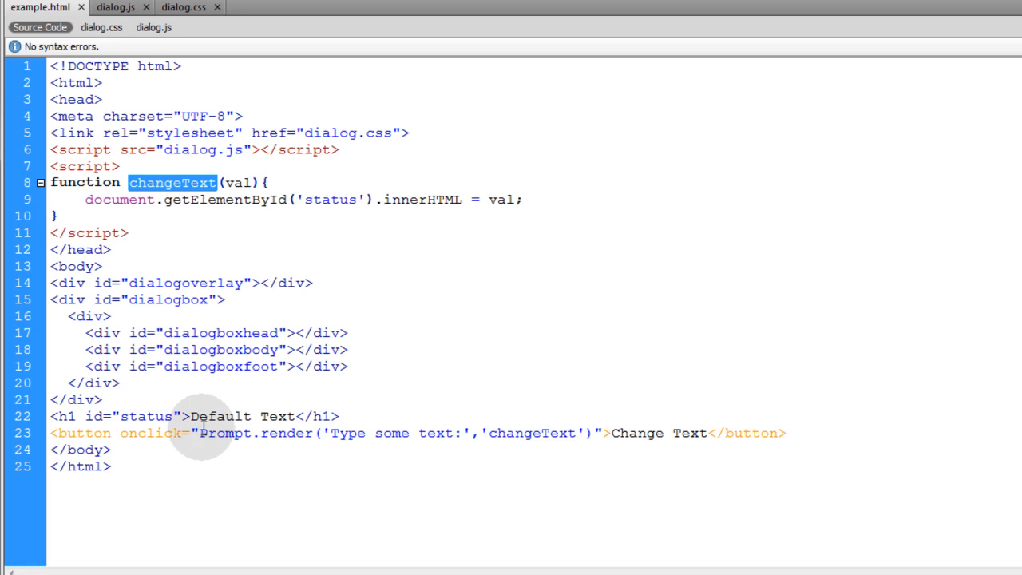
{"action": "double_click", "coordinate": [256, 433]}
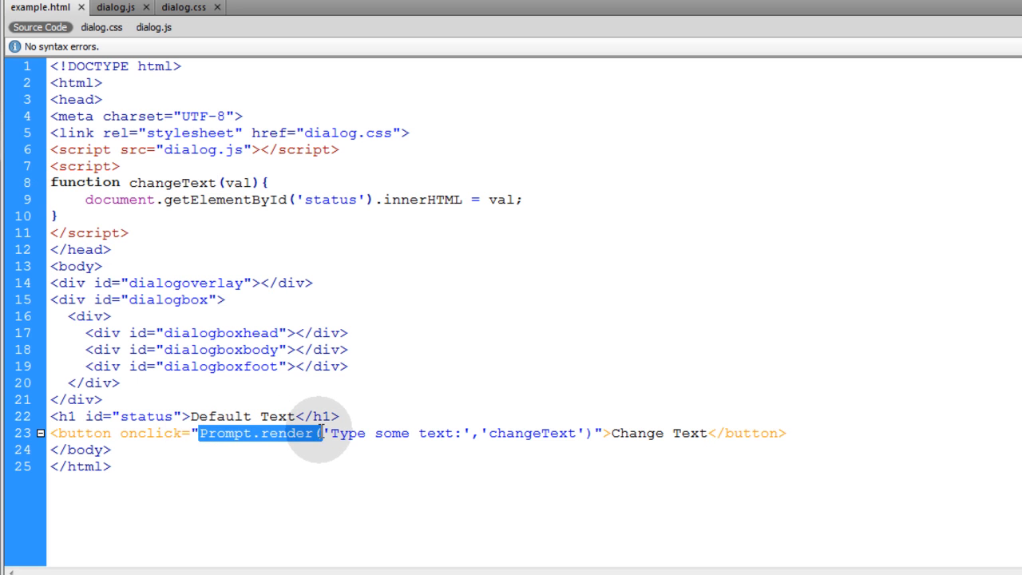
{"action": "double_click", "coordinate": [532, 432]}
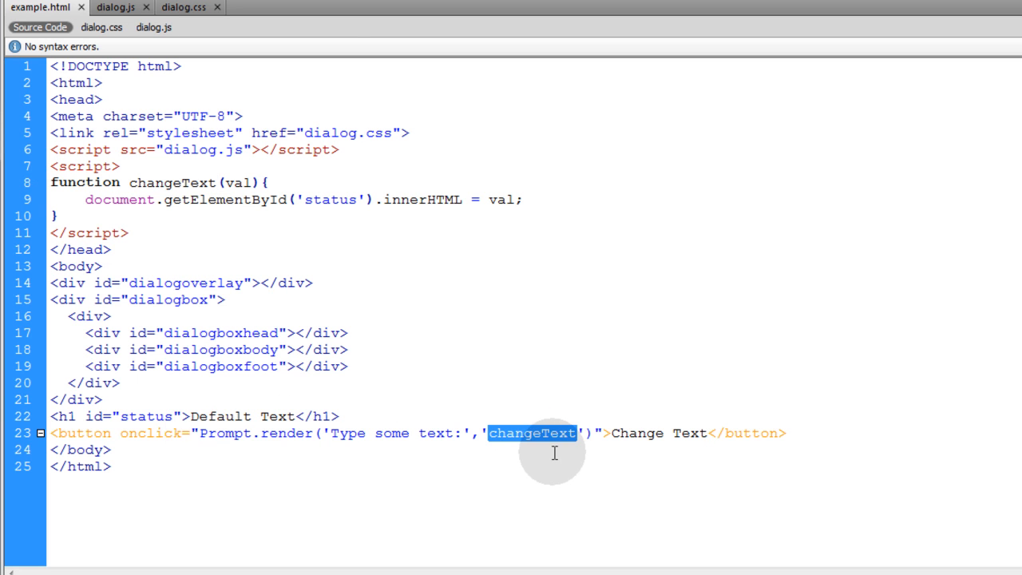
{"action": "left_click", "coordinate": [116, 7]}
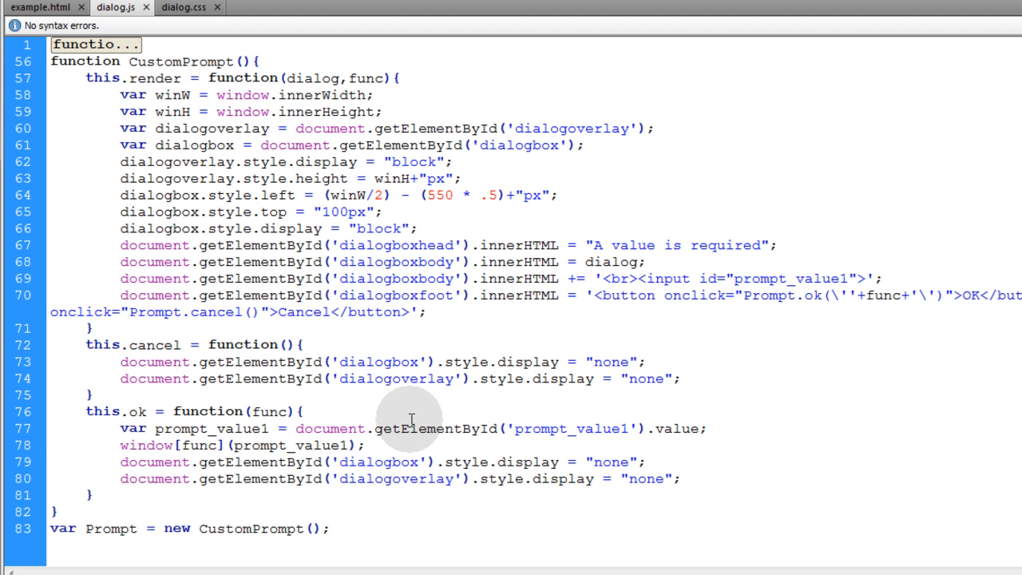
{"action": "double_click", "coordinate": [199, 445]}
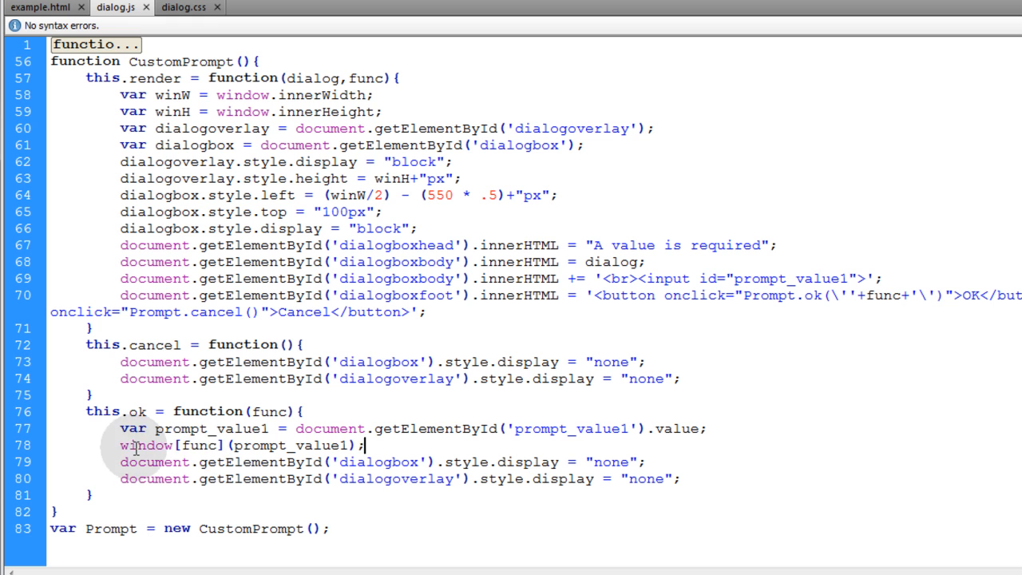
{"action": "double_click", "coordinate": [173, 446]}
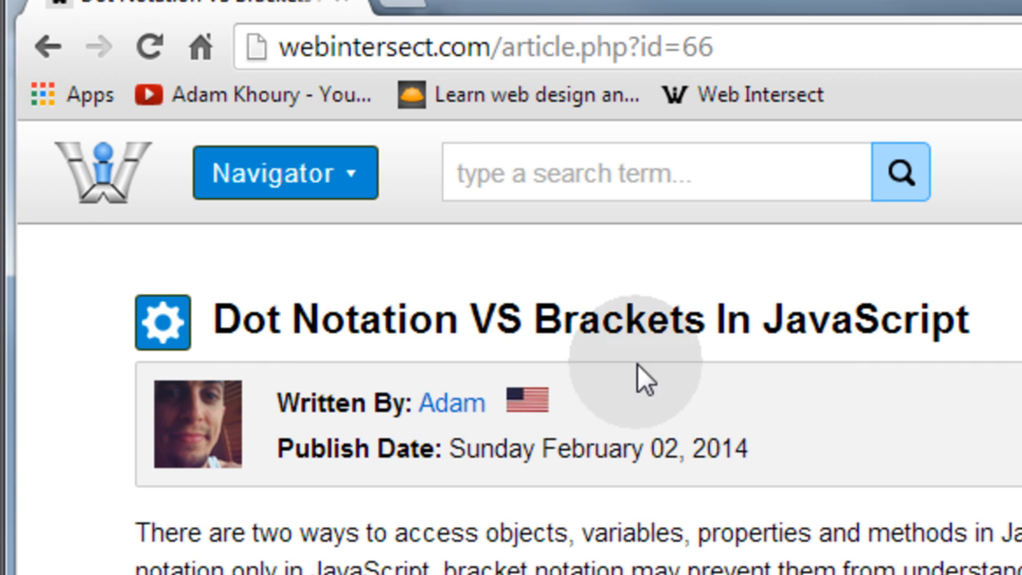
{"action": "mouse_move", "coordinate": [739, 335]}
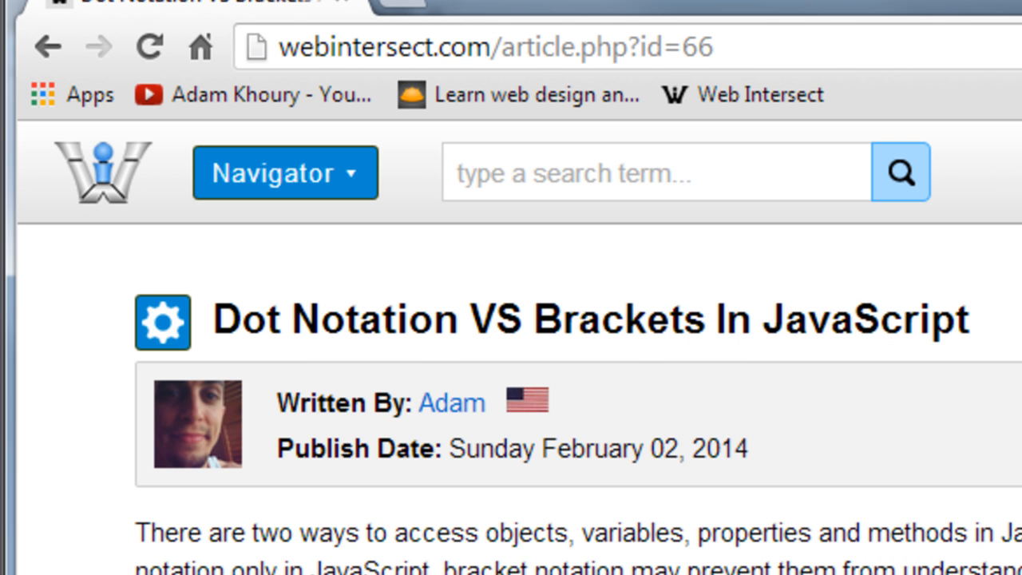
Step: Scroll through the dot notation vs brackets article, highlighting the bracket notation example
{"action": "scroll", "scroll_direction": "down", "scroll_amount": 3}
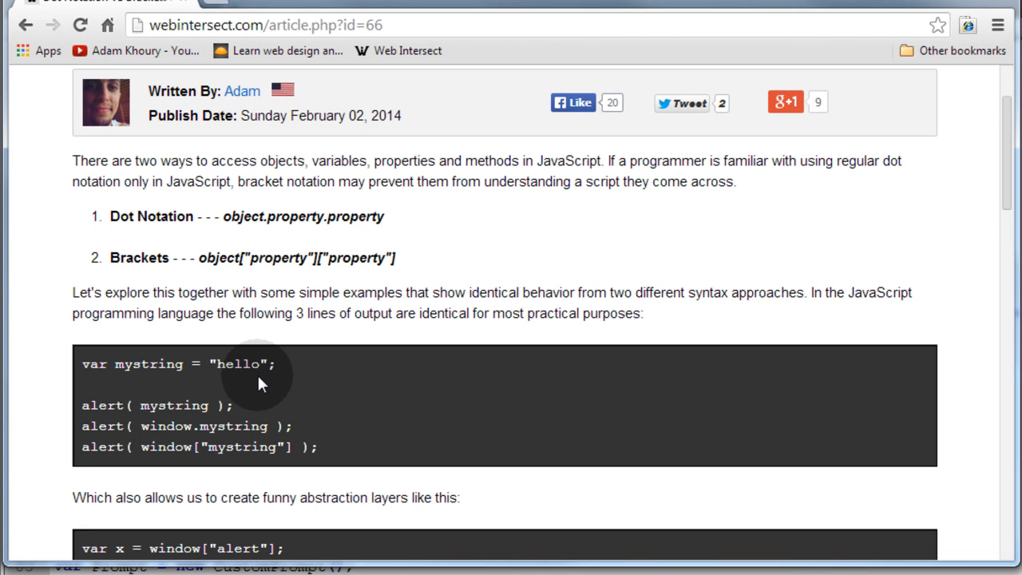
{"action": "mouse_move", "coordinate": [274, 383]}
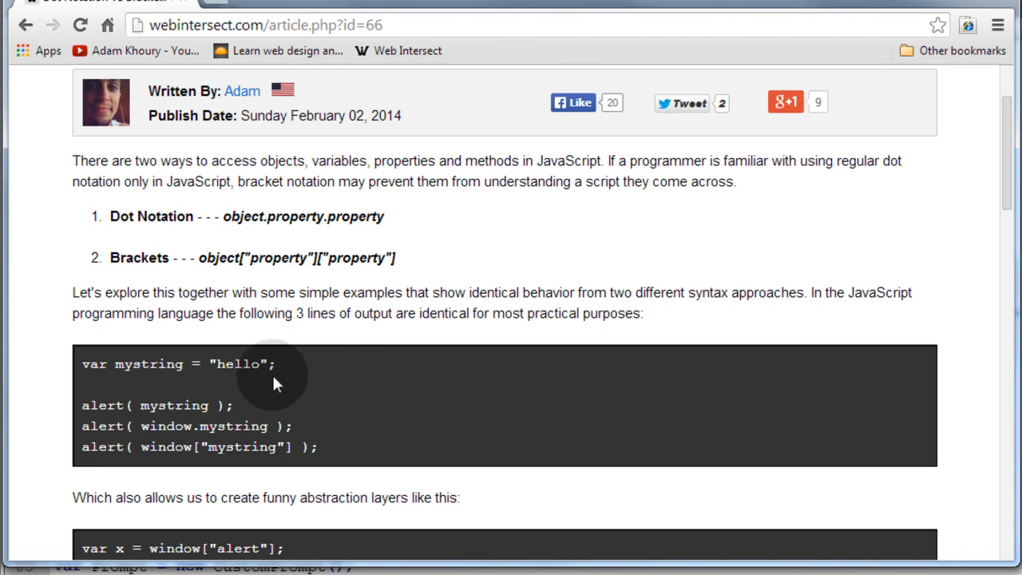
{"action": "mouse_move", "coordinate": [339, 365]}
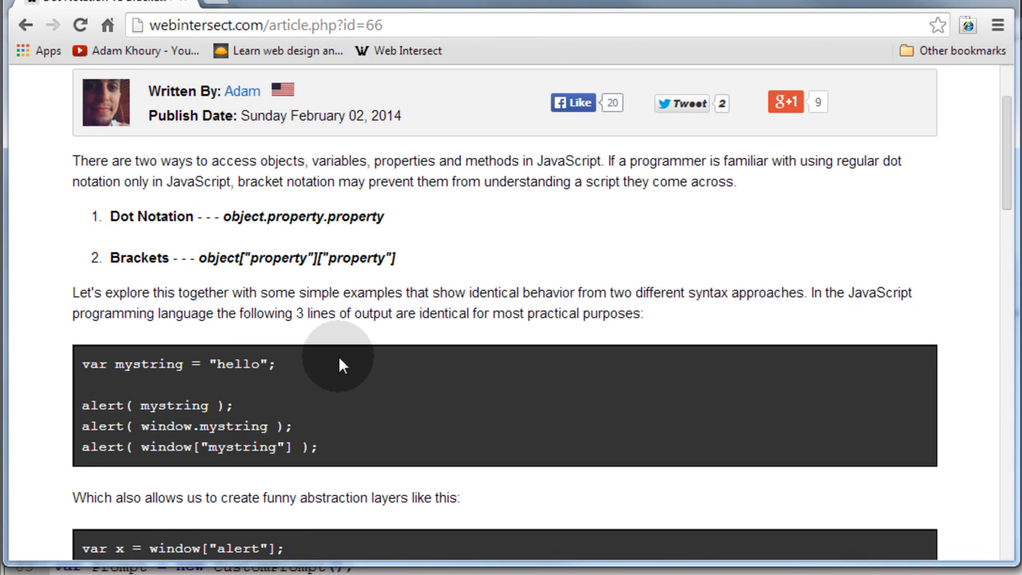
{"action": "scroll", "scroll_direction": "down", "scroll_amount": 3}
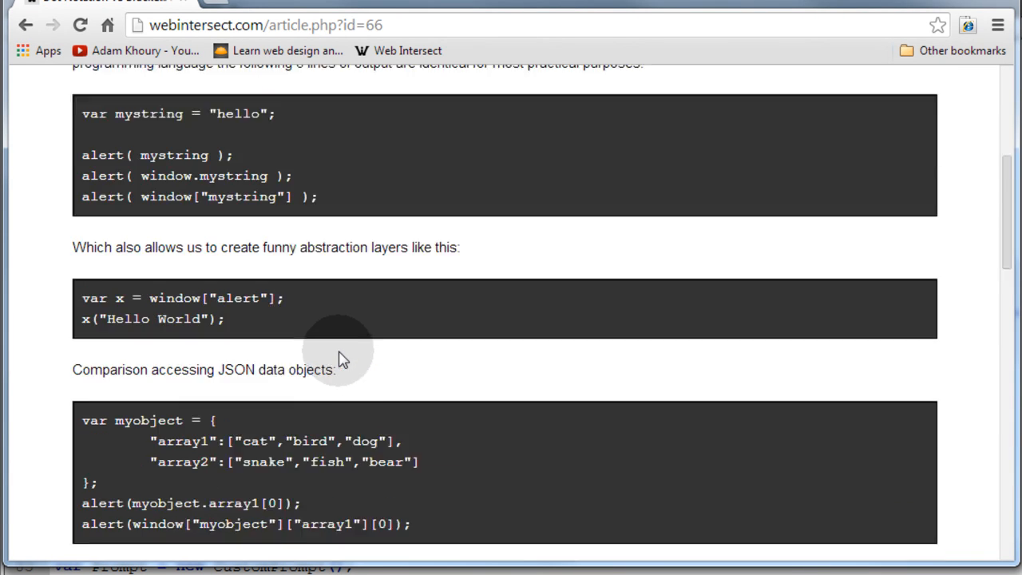
{"action": "scroll", "scroll_direction": "up", "scroll_amount": 3}
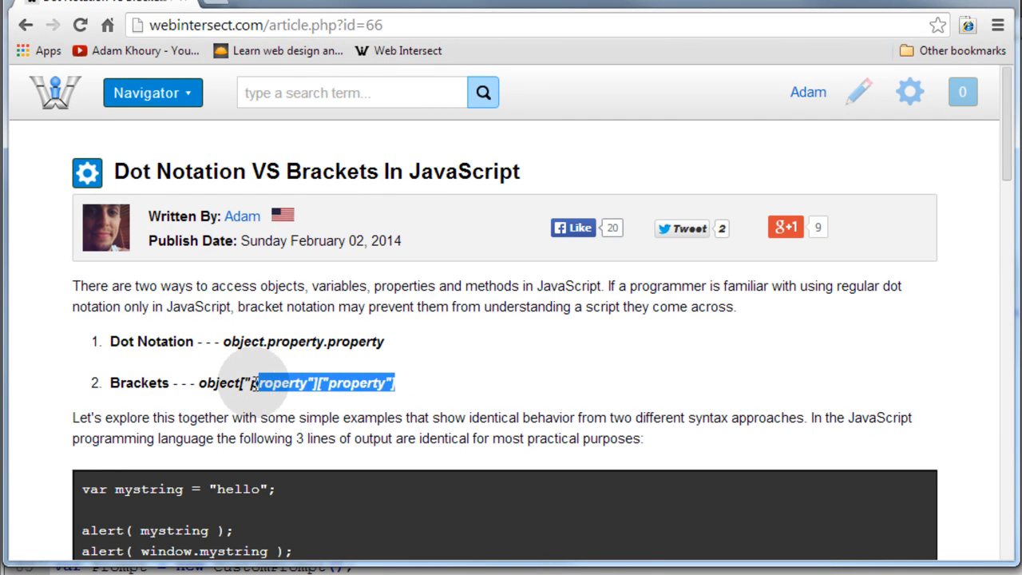
{"action": "left_click", "coordinate": [294, 383]}
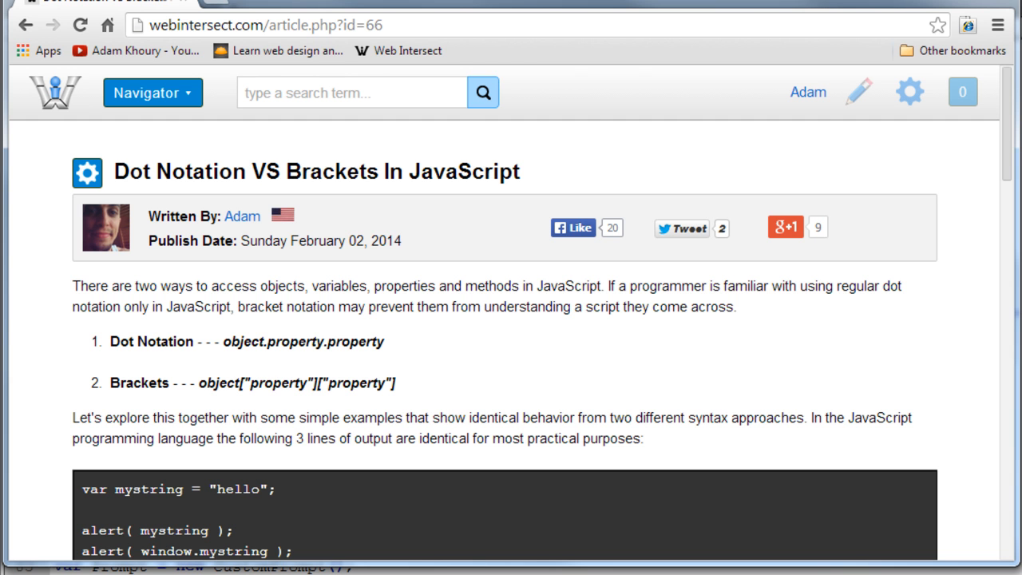
Step: Review dialog.js, then select the changeText and doStuff functions in example.html
{"action": "left_click", "coordinate": [117, 11]}
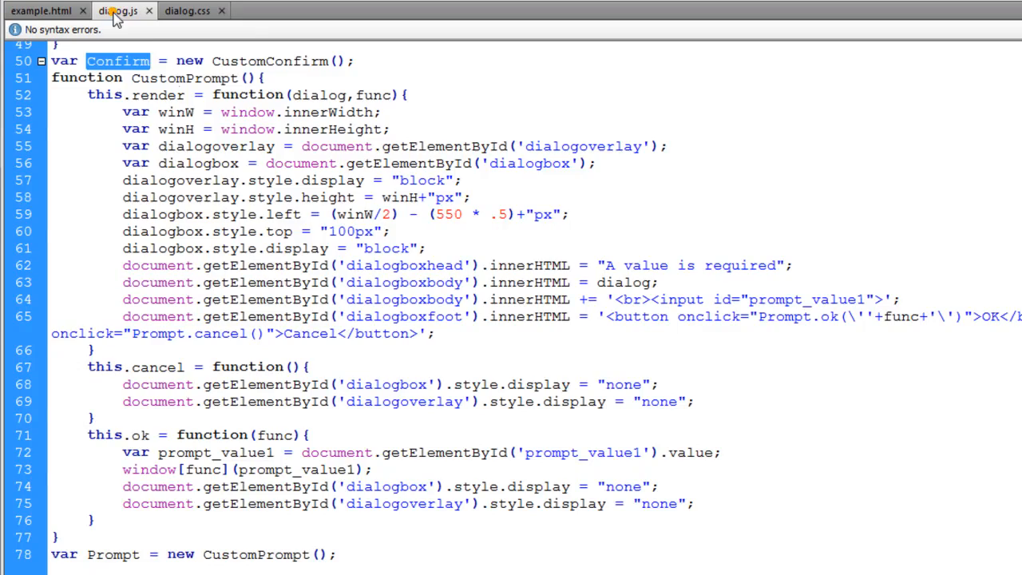
{"action": "scroll", "scroll_direction": "up", "scroll_amount": 3}
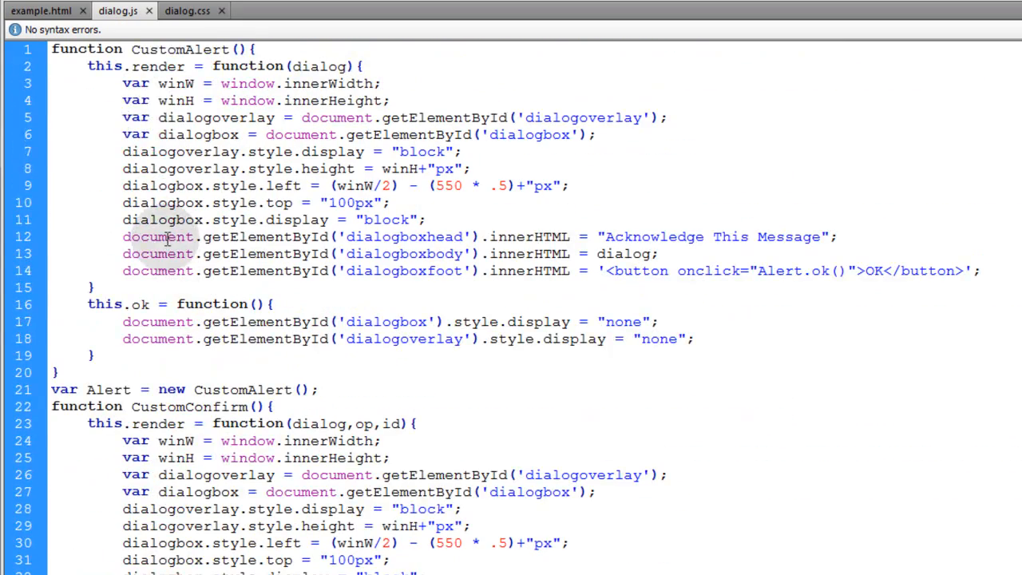
{"action": "scroll", "scroll_direction": "down", "scroll_amount": 3}
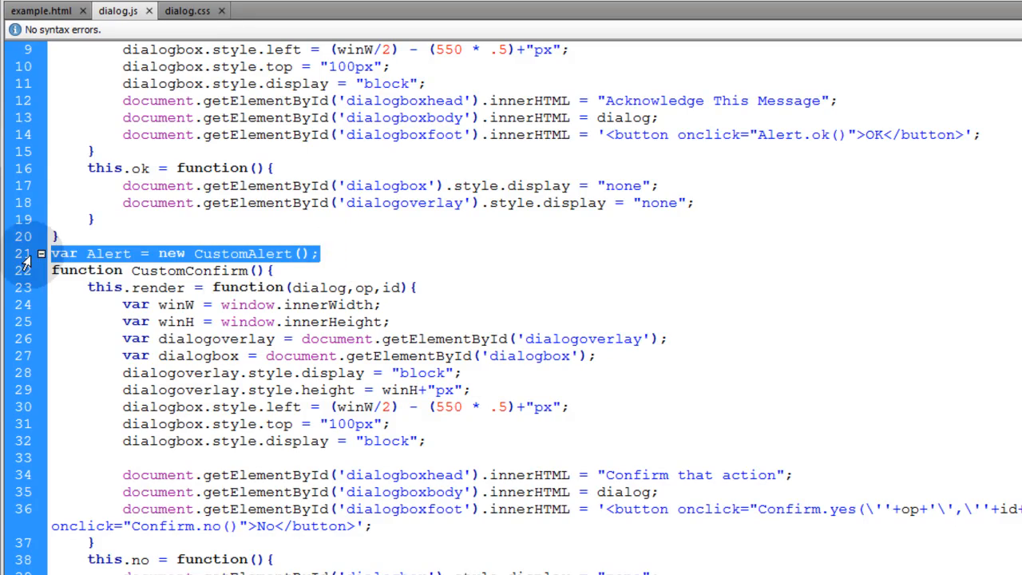
{"action": "scroll", "scroll_direction": "down", "scroll_amount": 3}
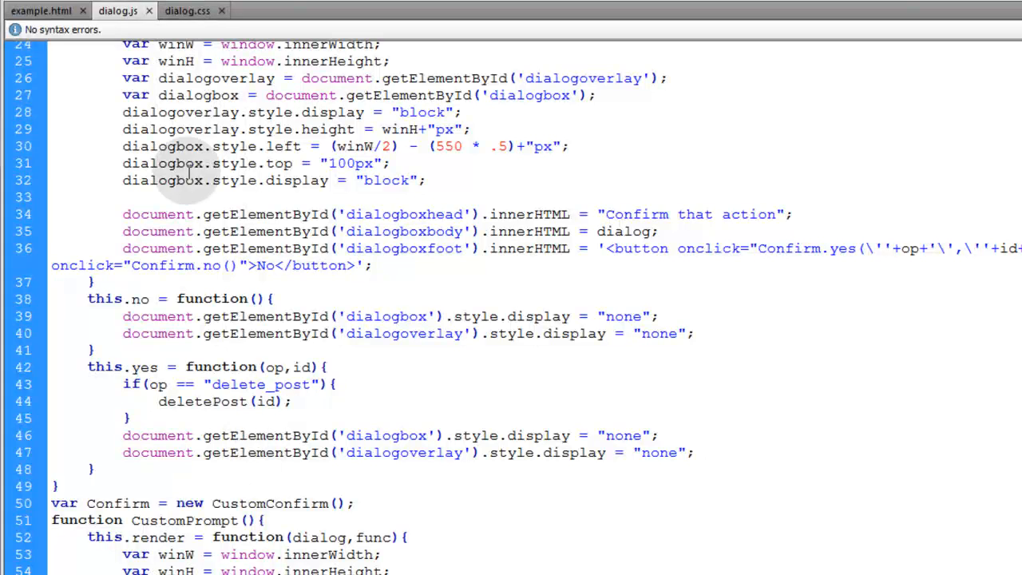
{"action": "left_click", "coordinate": [40, 10]}
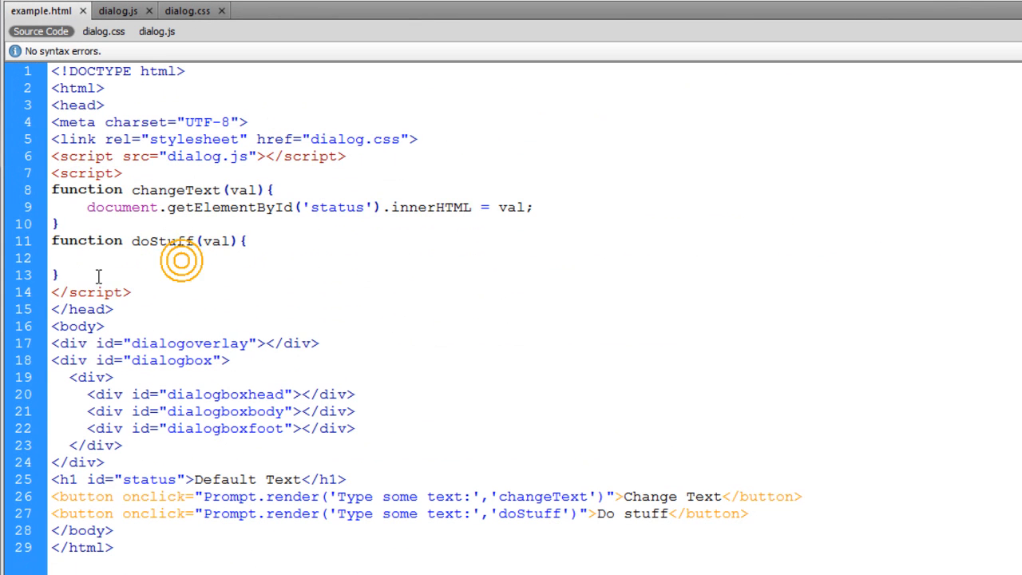
{"action": "left_click_drag", "start_coordinate": [51, 190], "coordinate": [57, 275]}
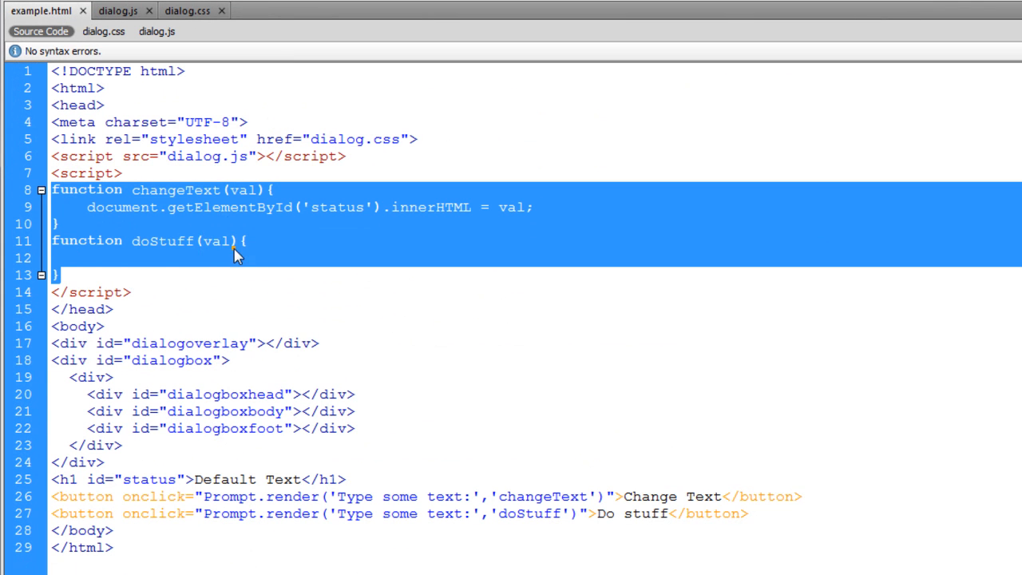
{"action": "left_click", "coordinate": [232, 241]}
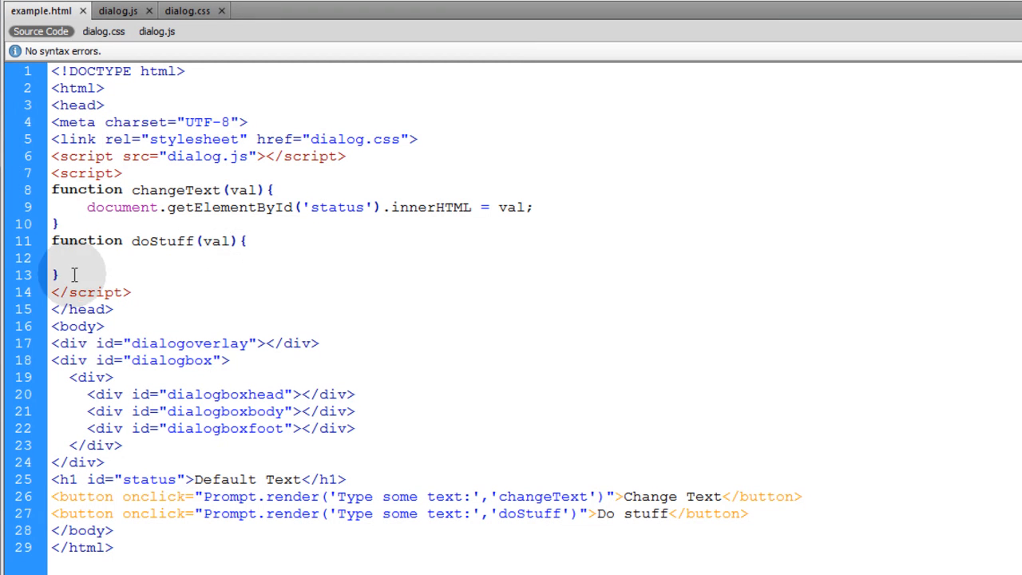
Step: Point out the Alert object creation in dialog.js, then return to example.html
{"action": "left_click", "coordinate": [117, 10]}
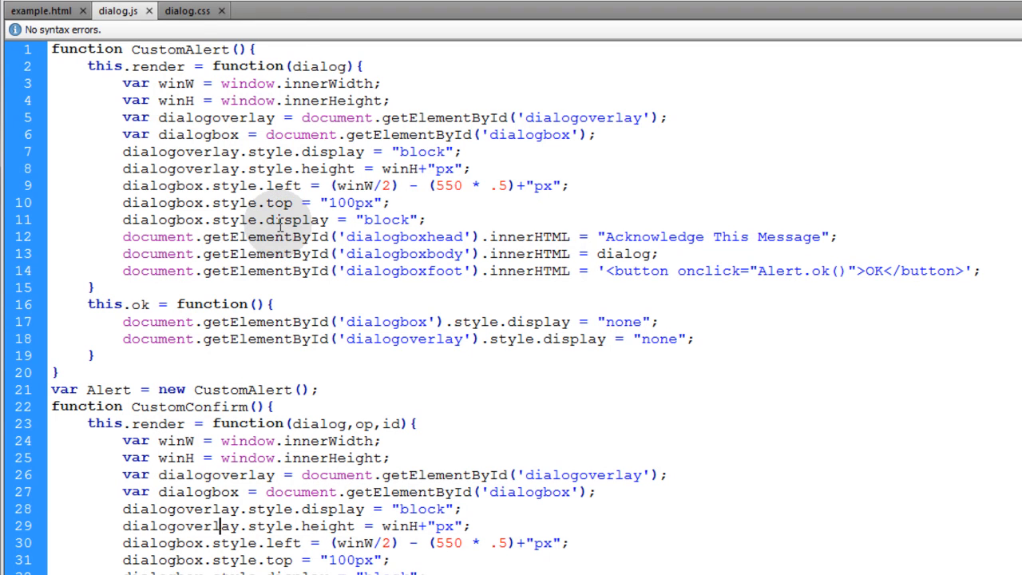
{"action": "double_click", "coordinate": [269, 389]}
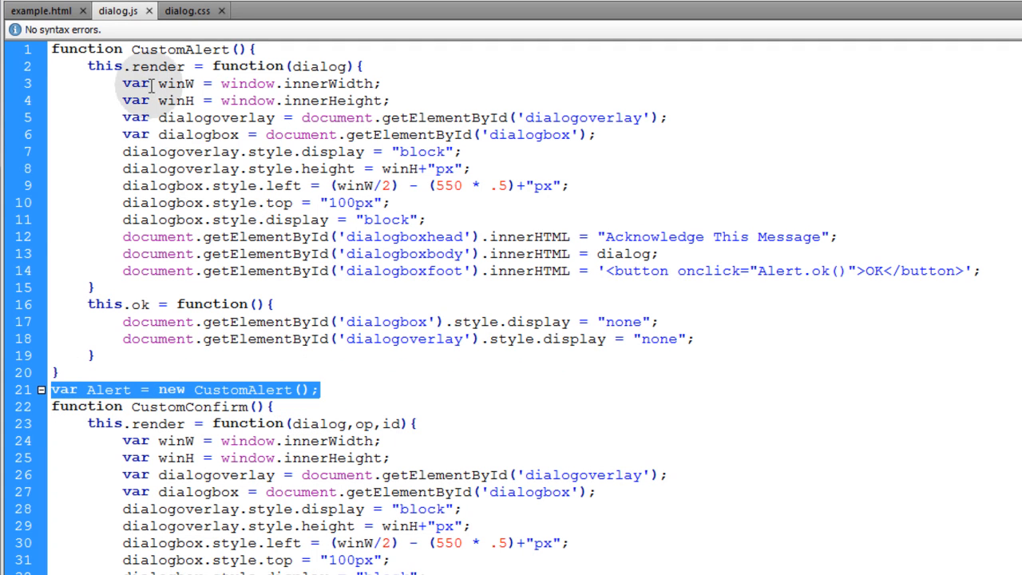
{"action": "left_click", "coordinate": [42, 10]}
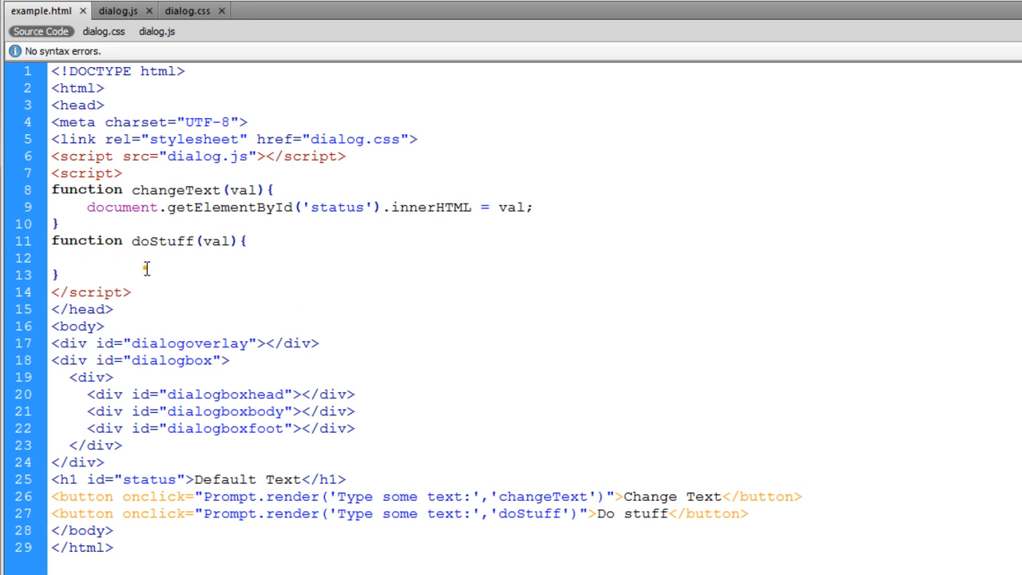
{"action": "mouse_move", "coordinate": [243, 283]}
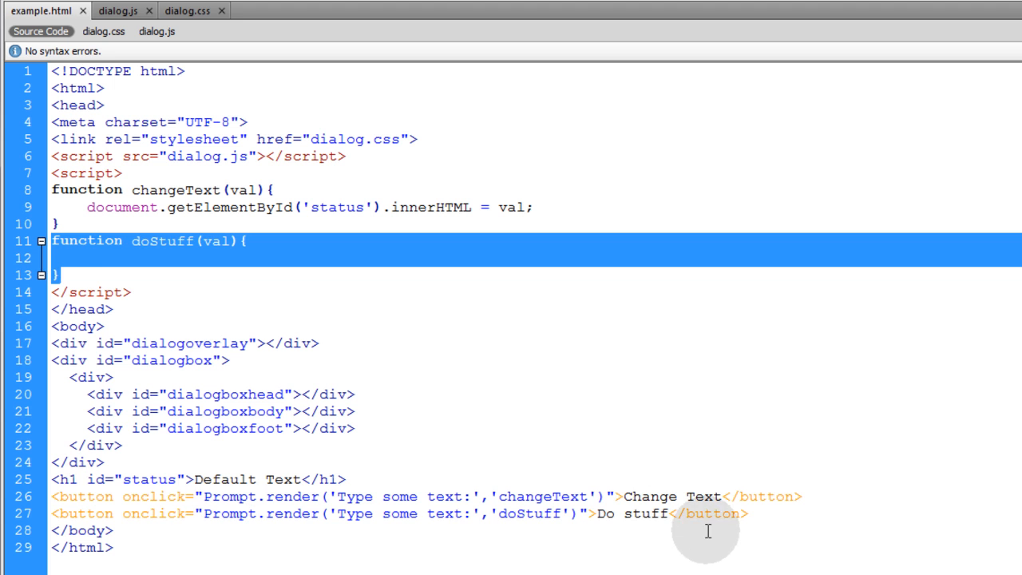
Step: Make doStuff set document.body.style.background to val, prompting 'Type a color name:'
{"action": "left_click", "coordinate": [304, 513]}
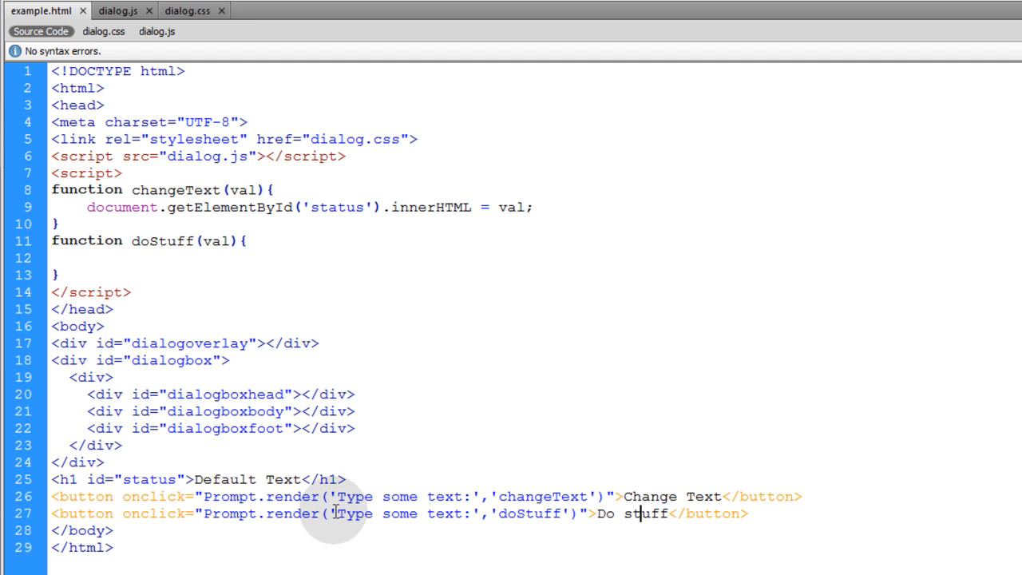
{"action": "mouse_move", "coordinate": [90, 207]}
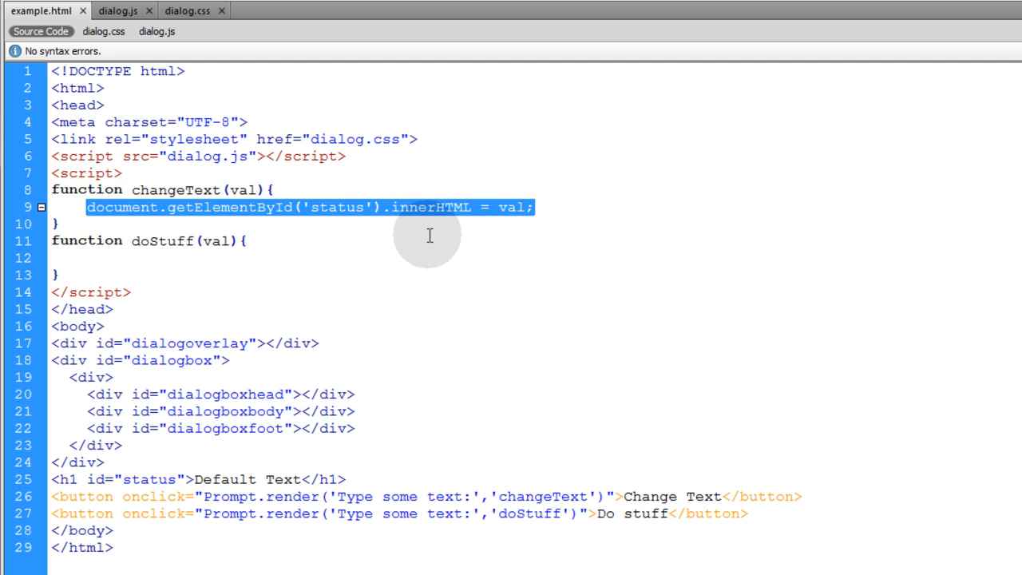
{"action": "type", "text": "document.getElementById('status').innerHTML = val;"}
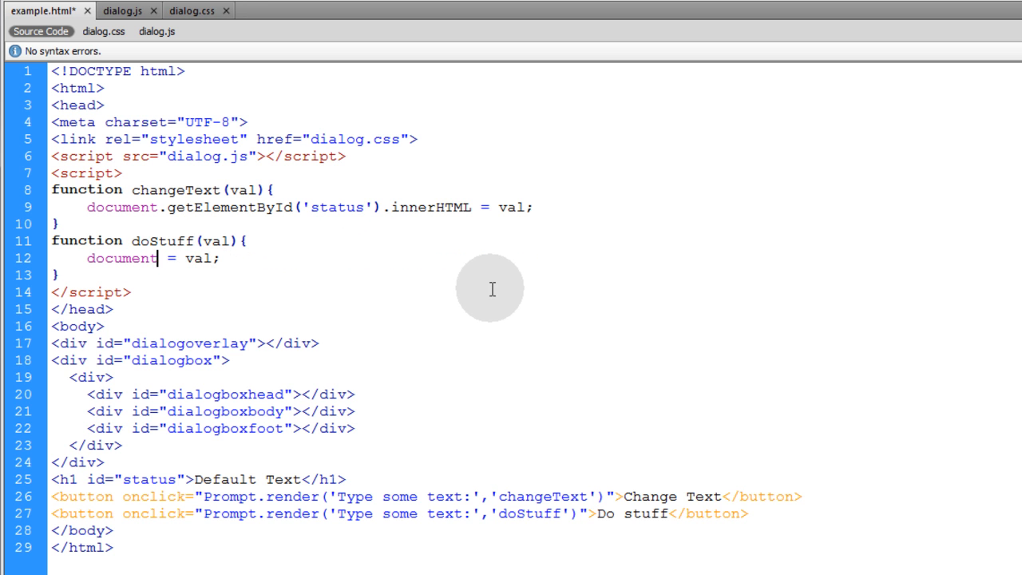
{"action": "type", "text": ".body.style.background"}
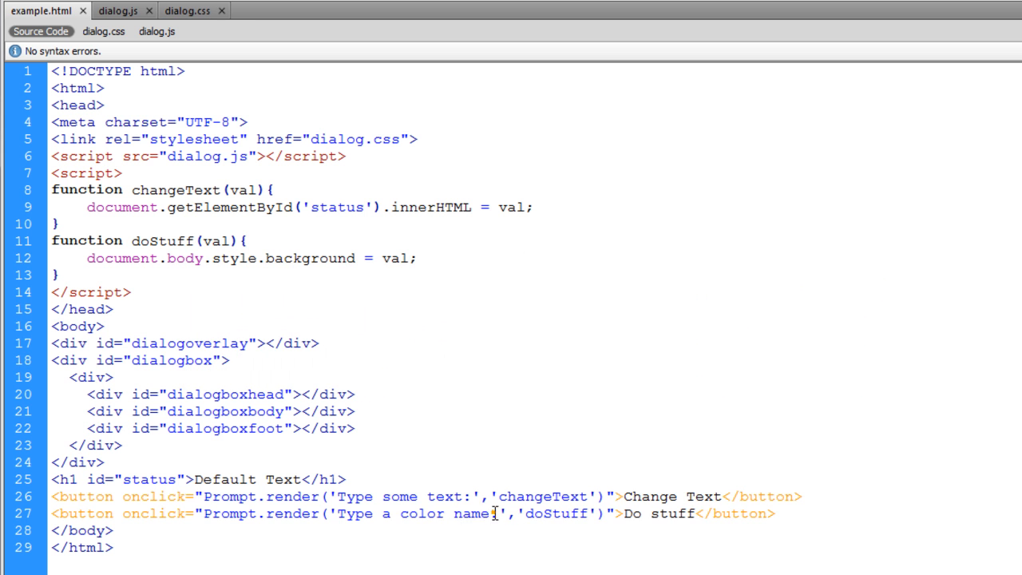
{"action": "double_click", "coordinate": [416, 514]}
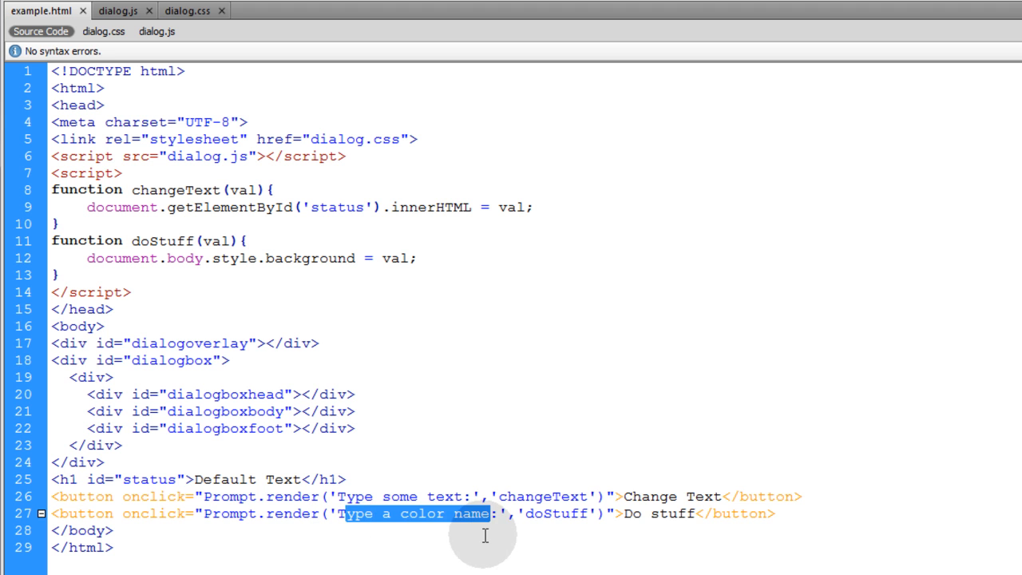
{"action": "double_click", "coordinate": [556, 514]}
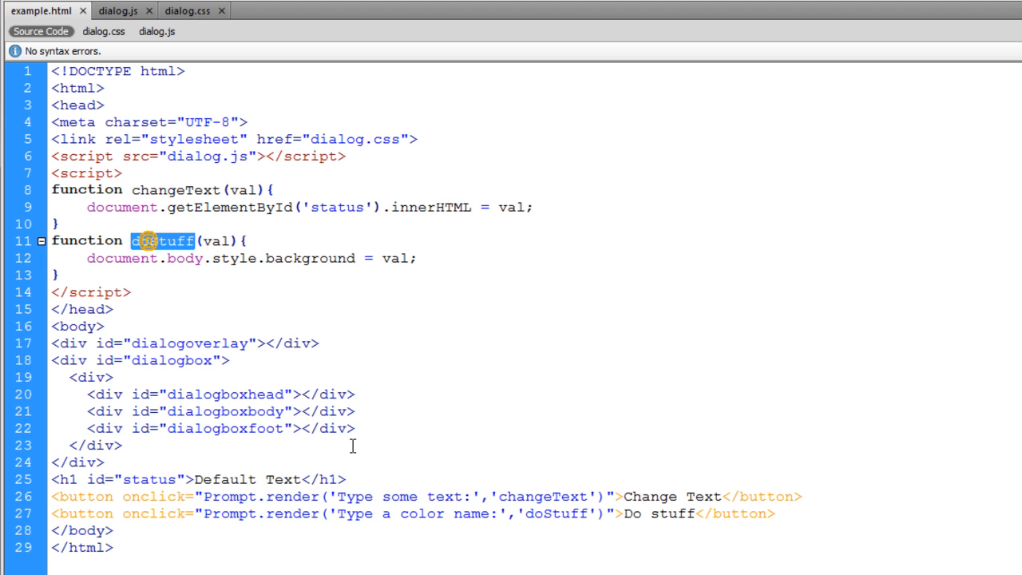
{"action": "double_click", "coordinate": [543, 496]}
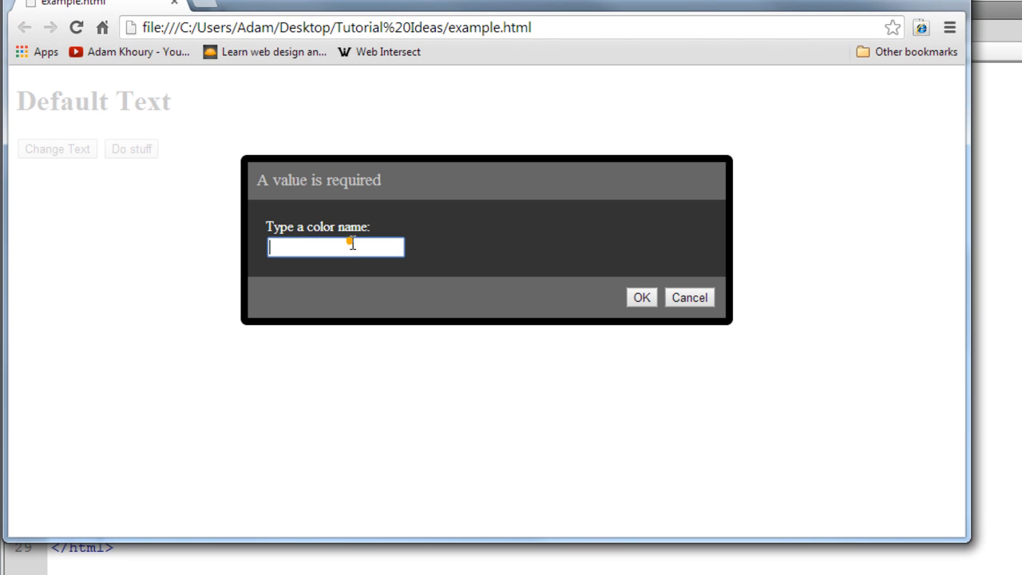
Step: Turn the page background Pink and set the heading to Hello World
{"action": "type", "text": "Pink"}
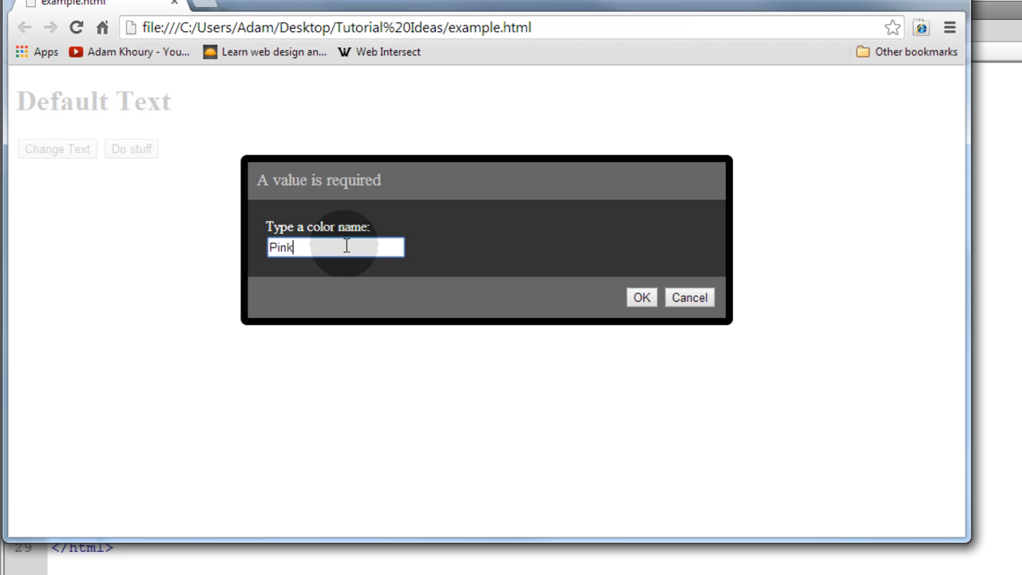
{"action": "left_click", "coordinate": [641, 298]}
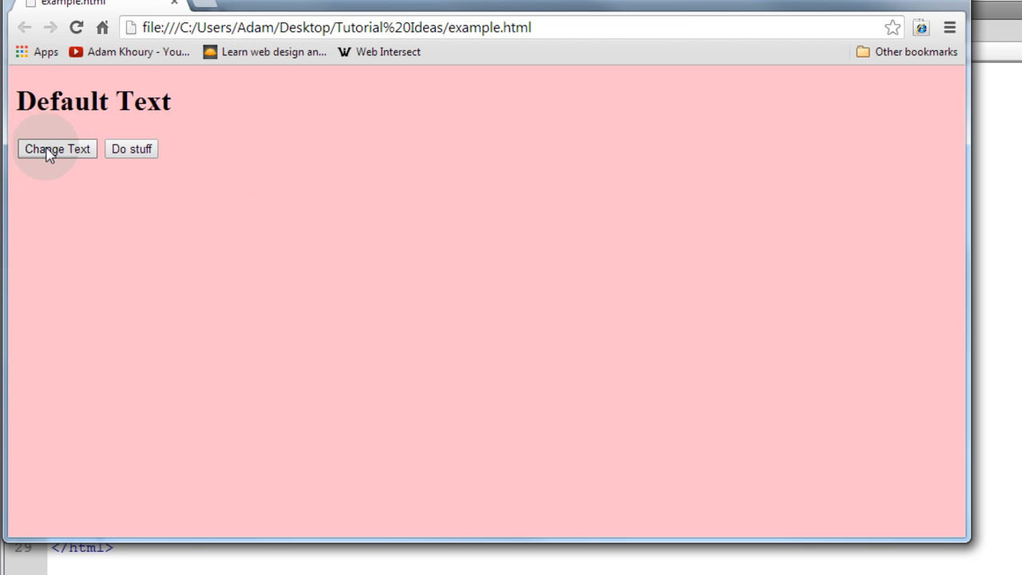
{"action": "left_click", "coordinate": [57, 150]}
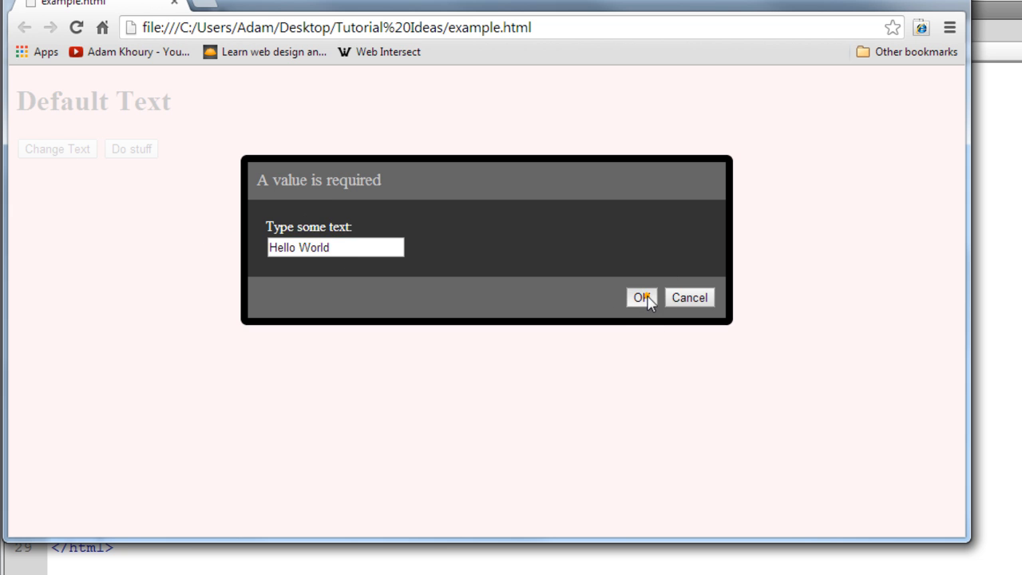
{"action": "left_click", "coordinate": [641, 297]}
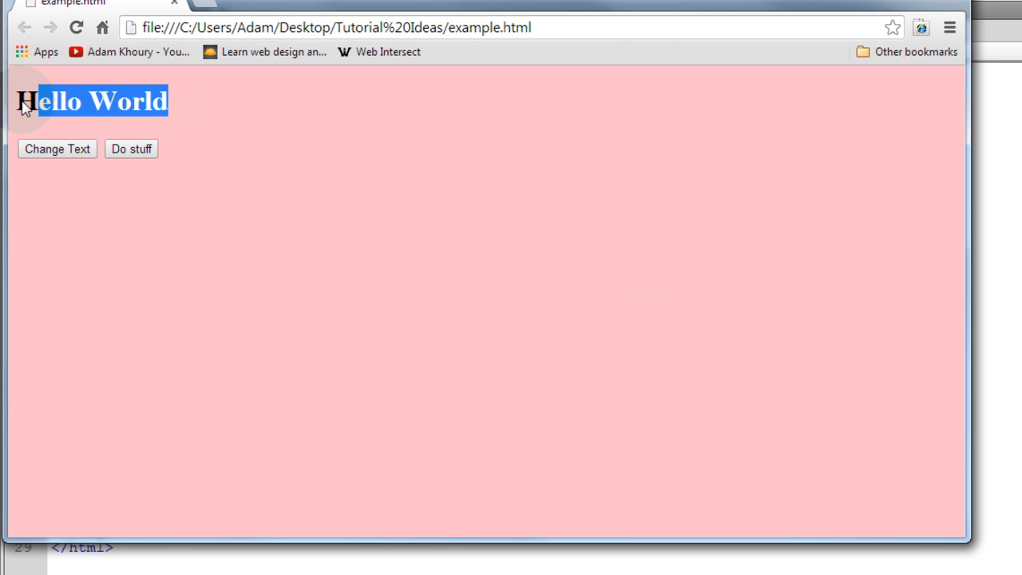
Step: Try turquoise as the page background color
{"action": "left_click", "coordinate": [56, 148]}
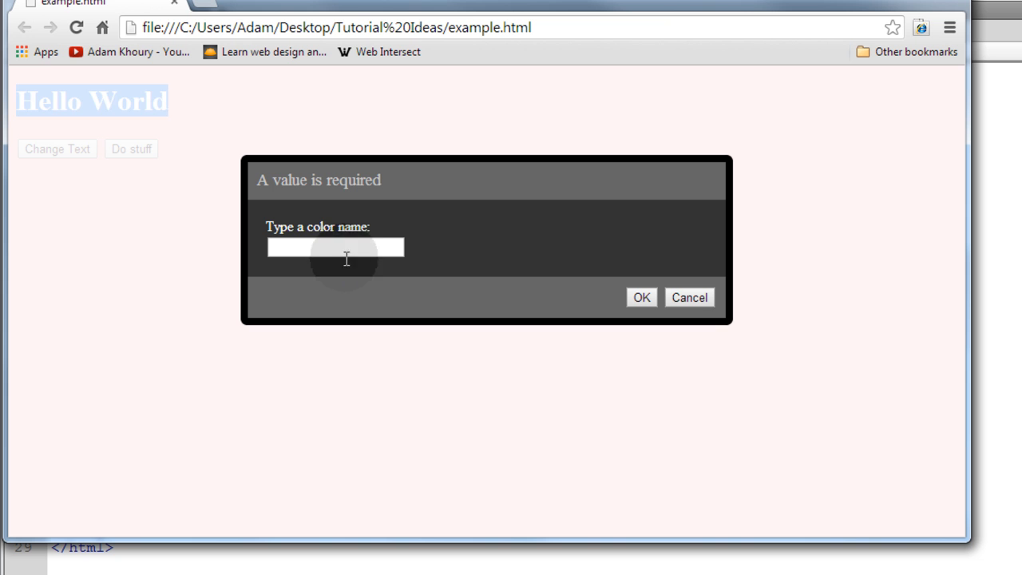
{"action": "type", "text": "turquoise"}
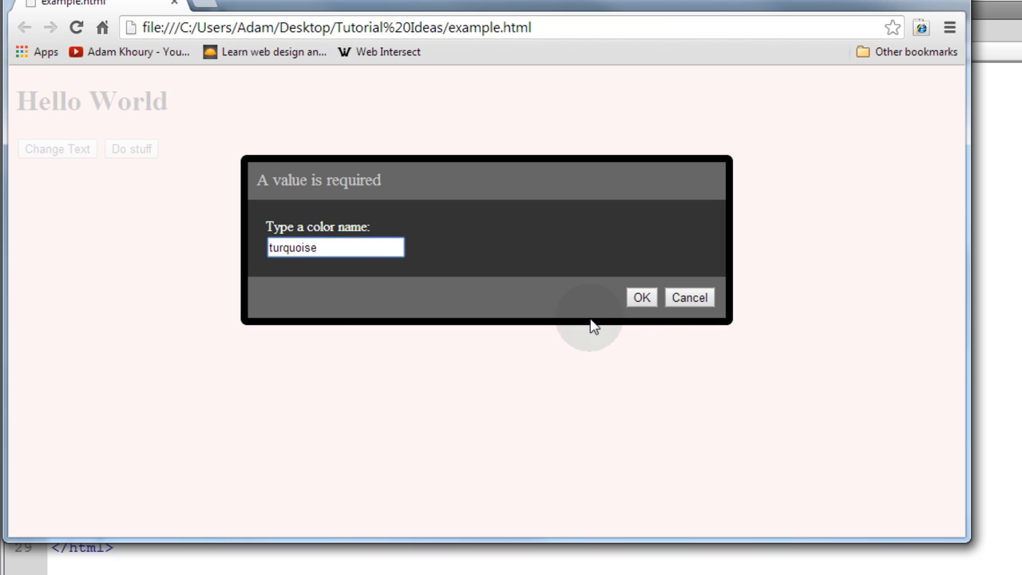
{"action": "left_click", "coordinate": [642, 297]}
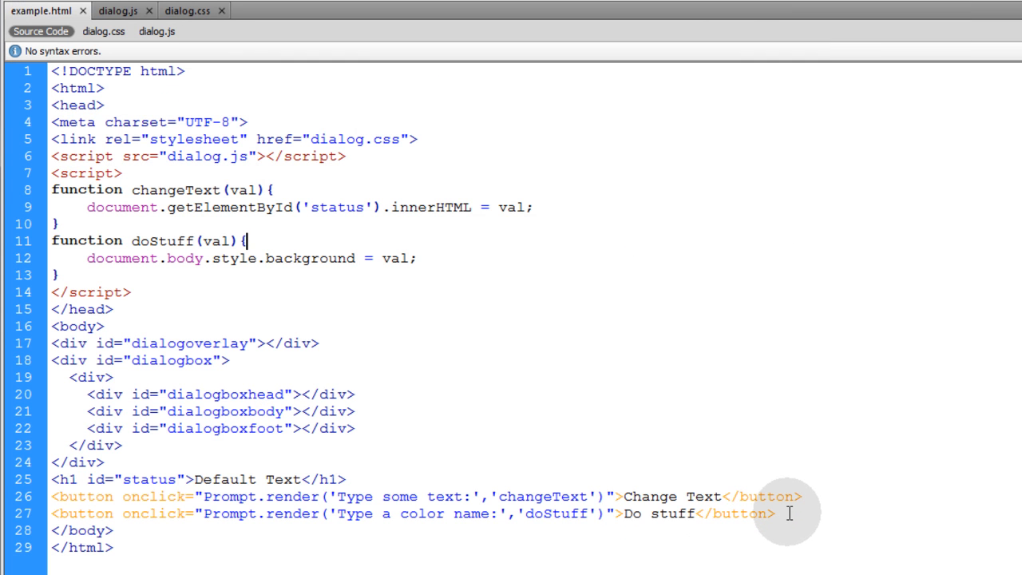
{"action": "double_click", "coordinate": [163, 240]}
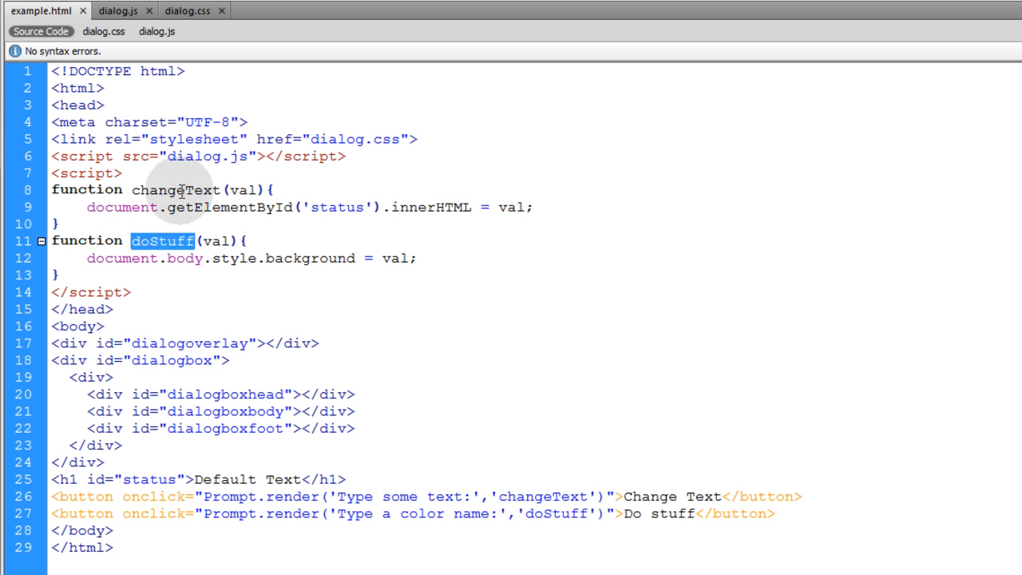
{"action": "mouse_move", "coordinate": [293, 303]}
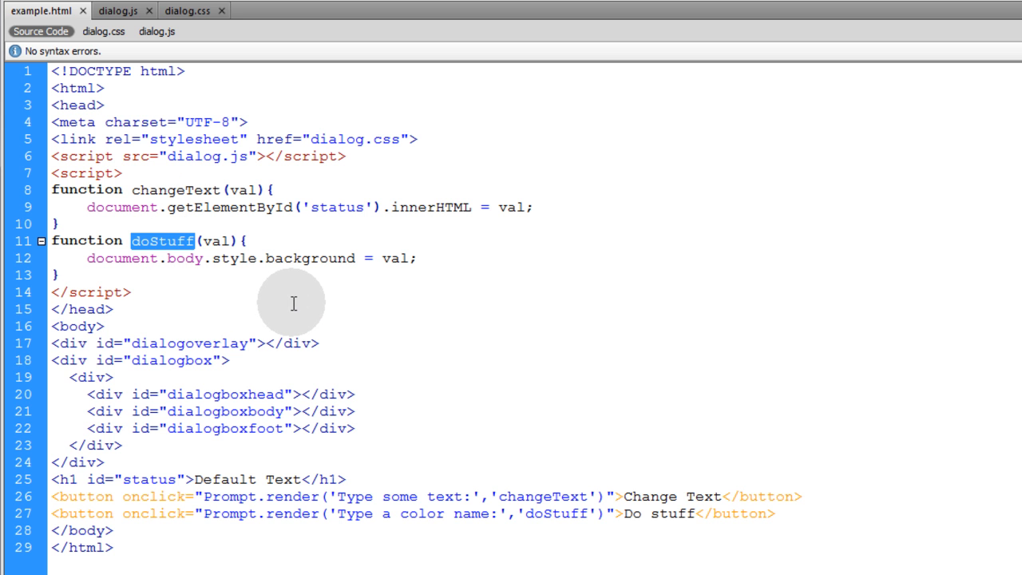